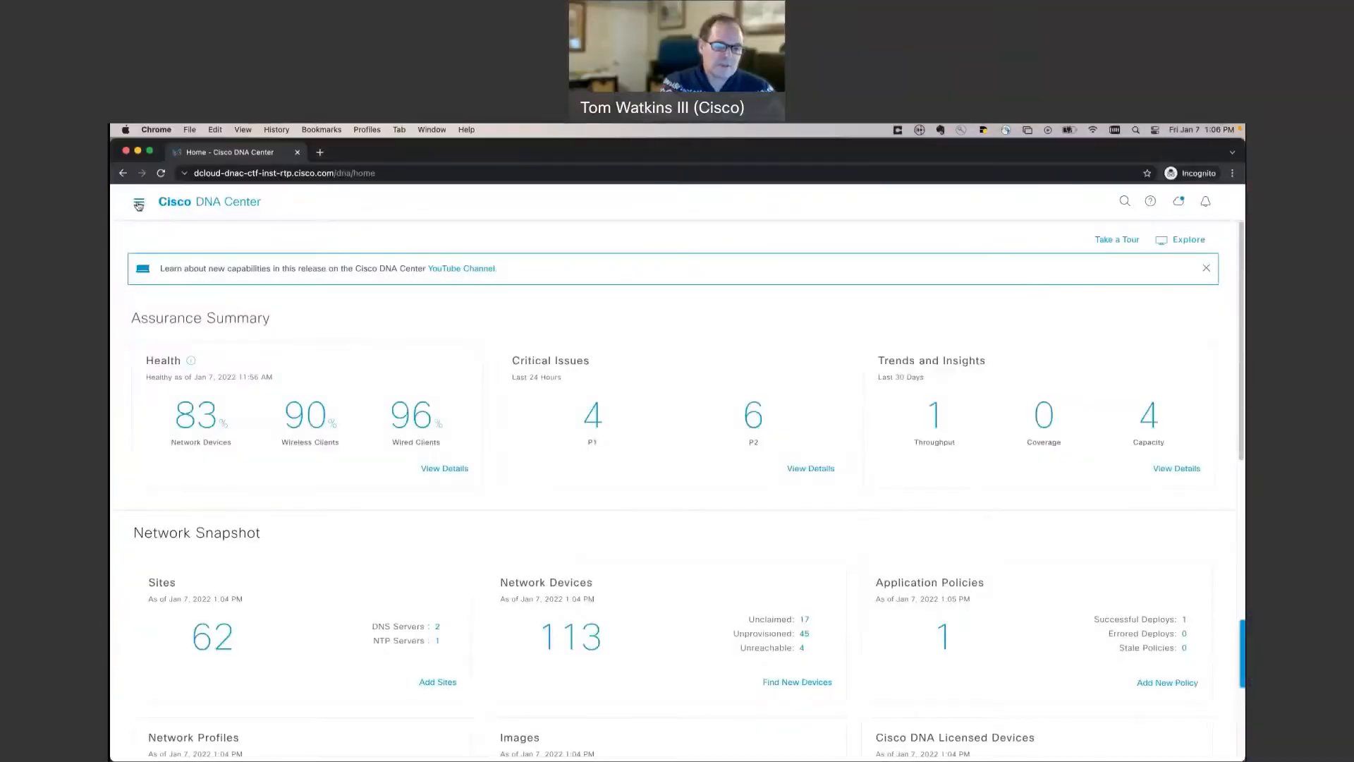
- Navigate via the main menu's Tools section to the Security Advisories page
{"action": "left_click", "coordinate": [140, 201]}
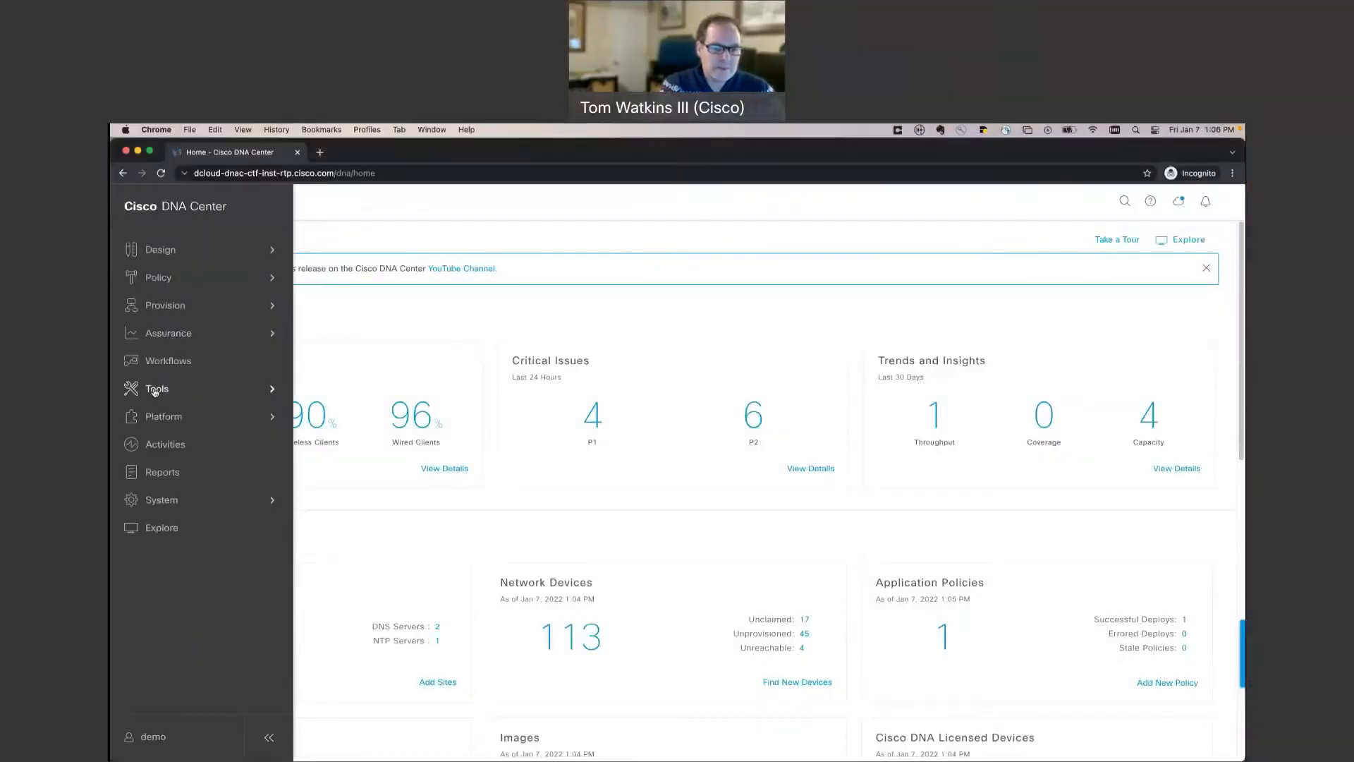
{"action": "left_click", "coordinate": [157, 389]}
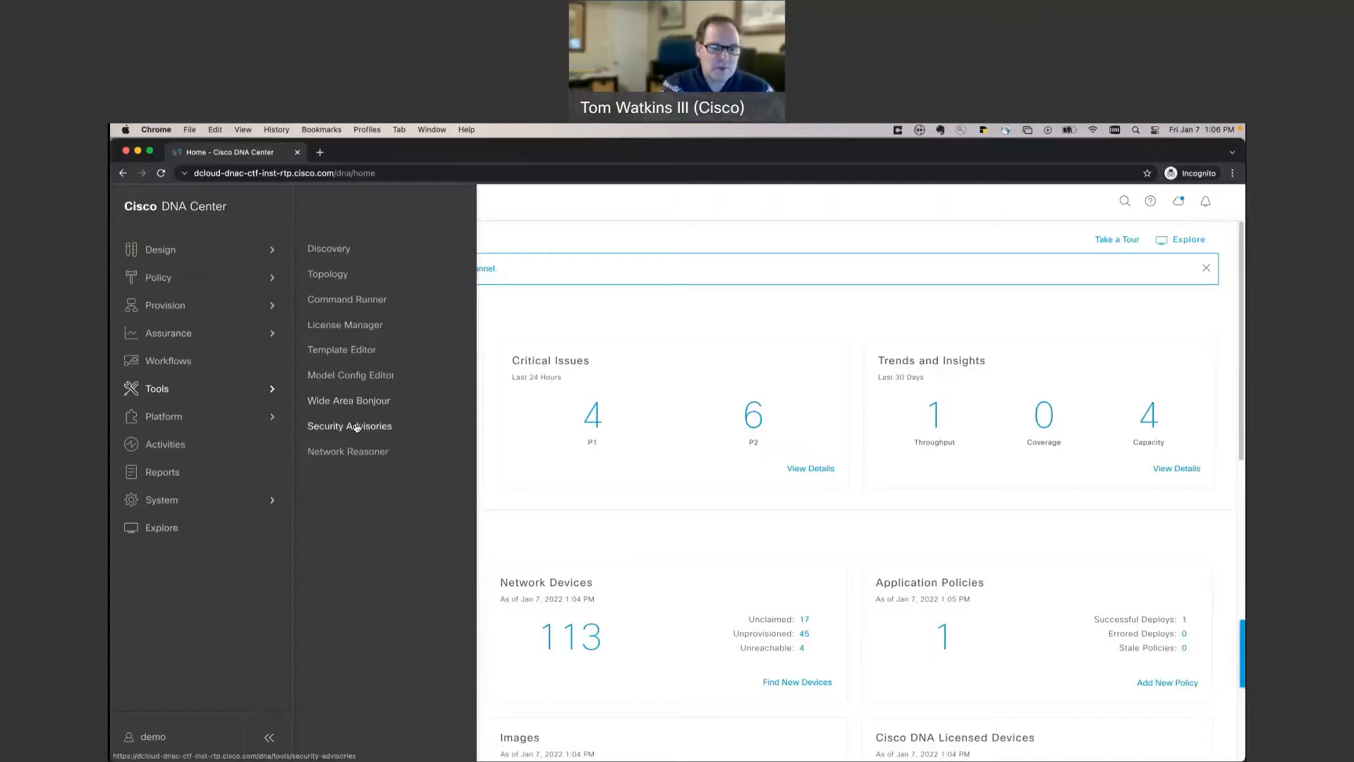
{"action": "left_click", "coordinate": [350, 426]}
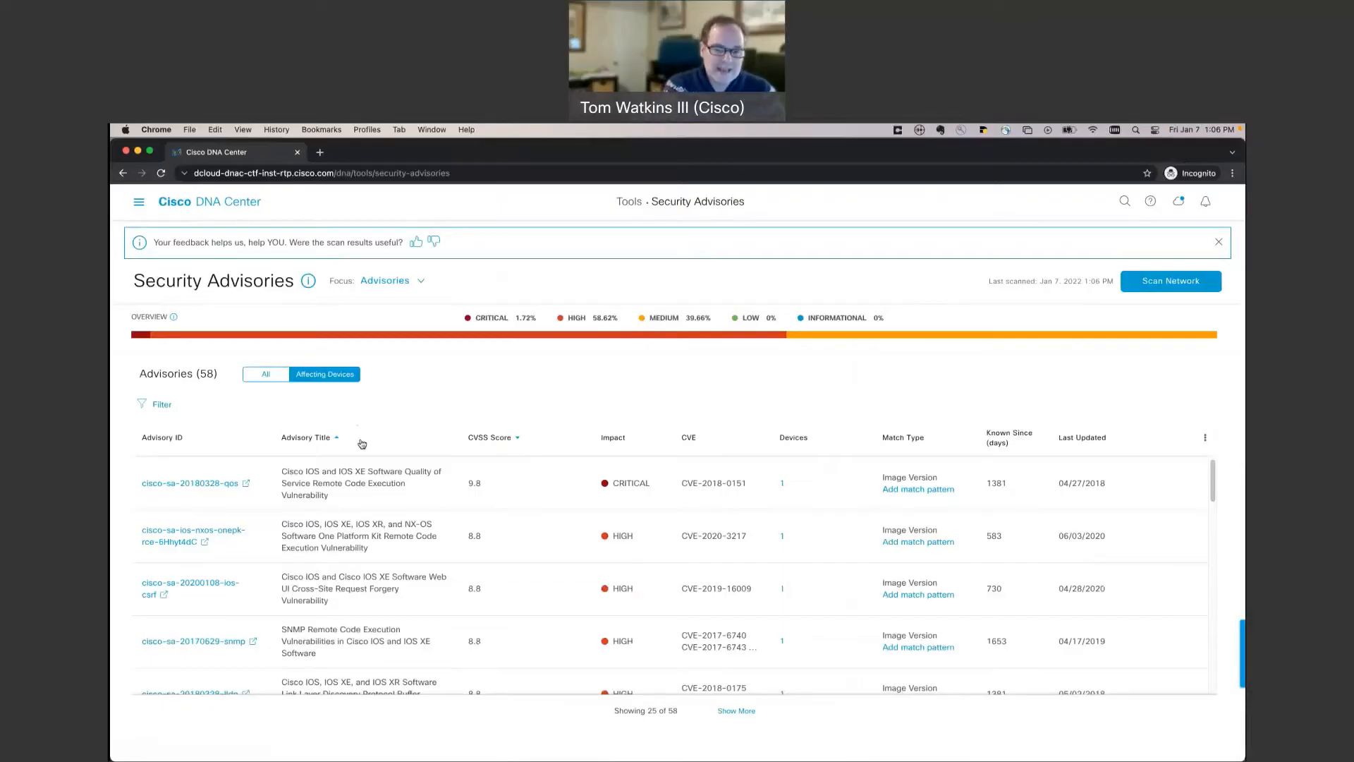
- Open the critical cisco-sa-20180328-qos advisory's details in a new tab
{"action": "scroll", "scroll_direction": "down", "scroll_amount": 3}
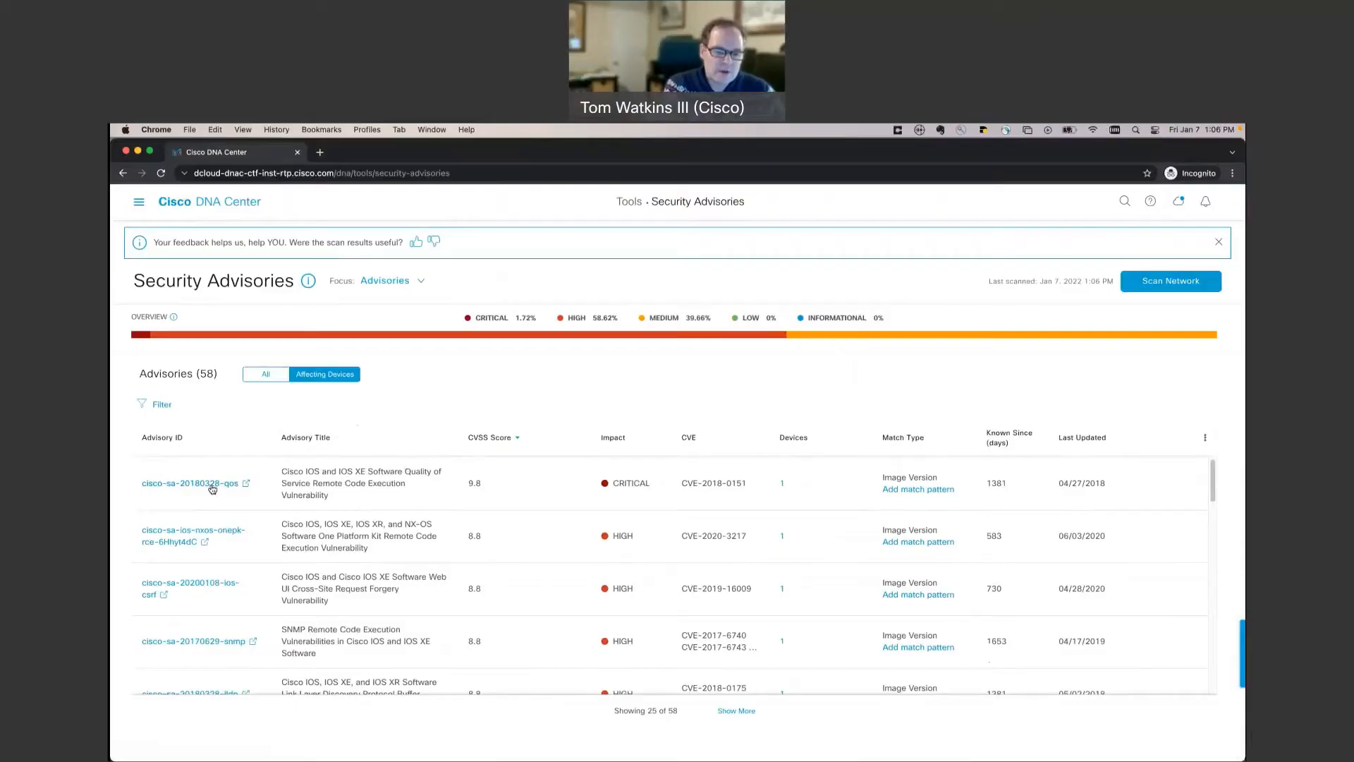
{"action": "mouse_move", "coordinate": [212, 488]}
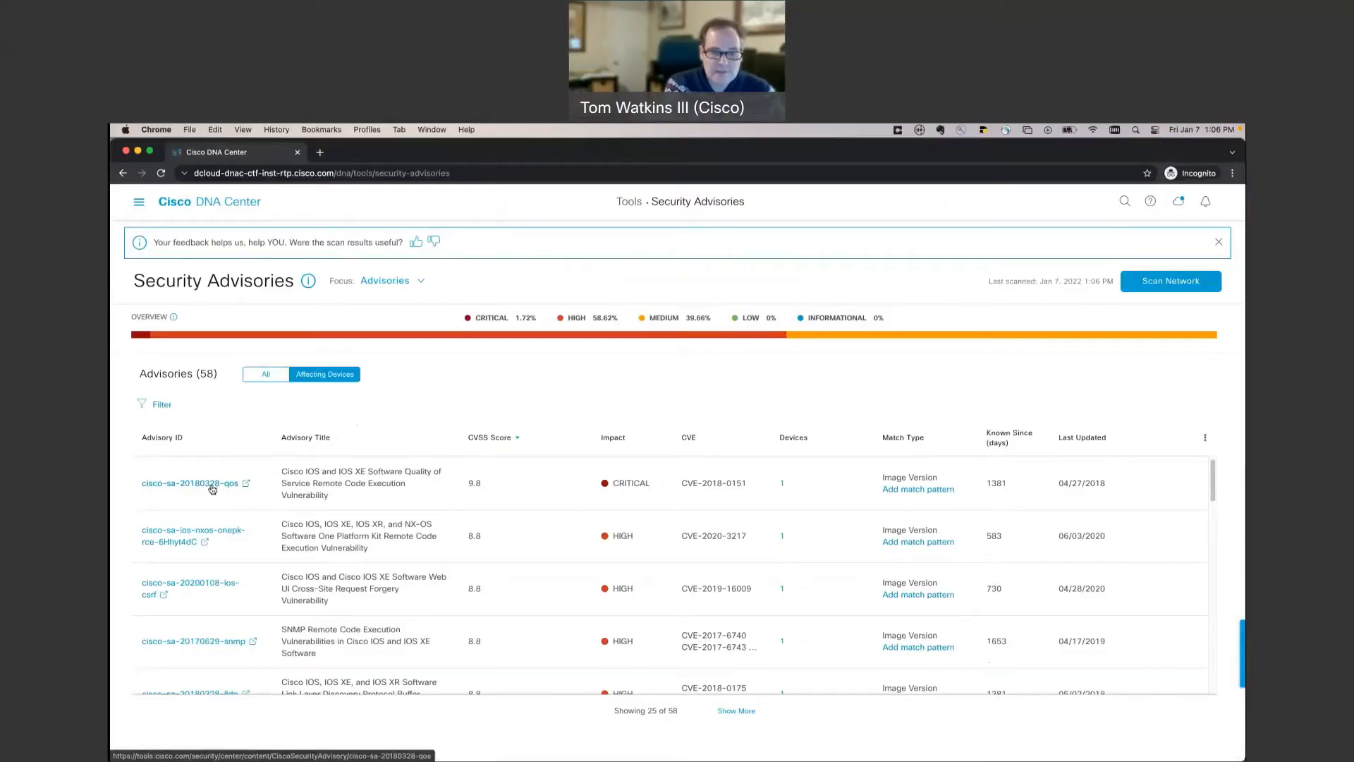
{"action": "left_click", "coordinate": [190, 482]}
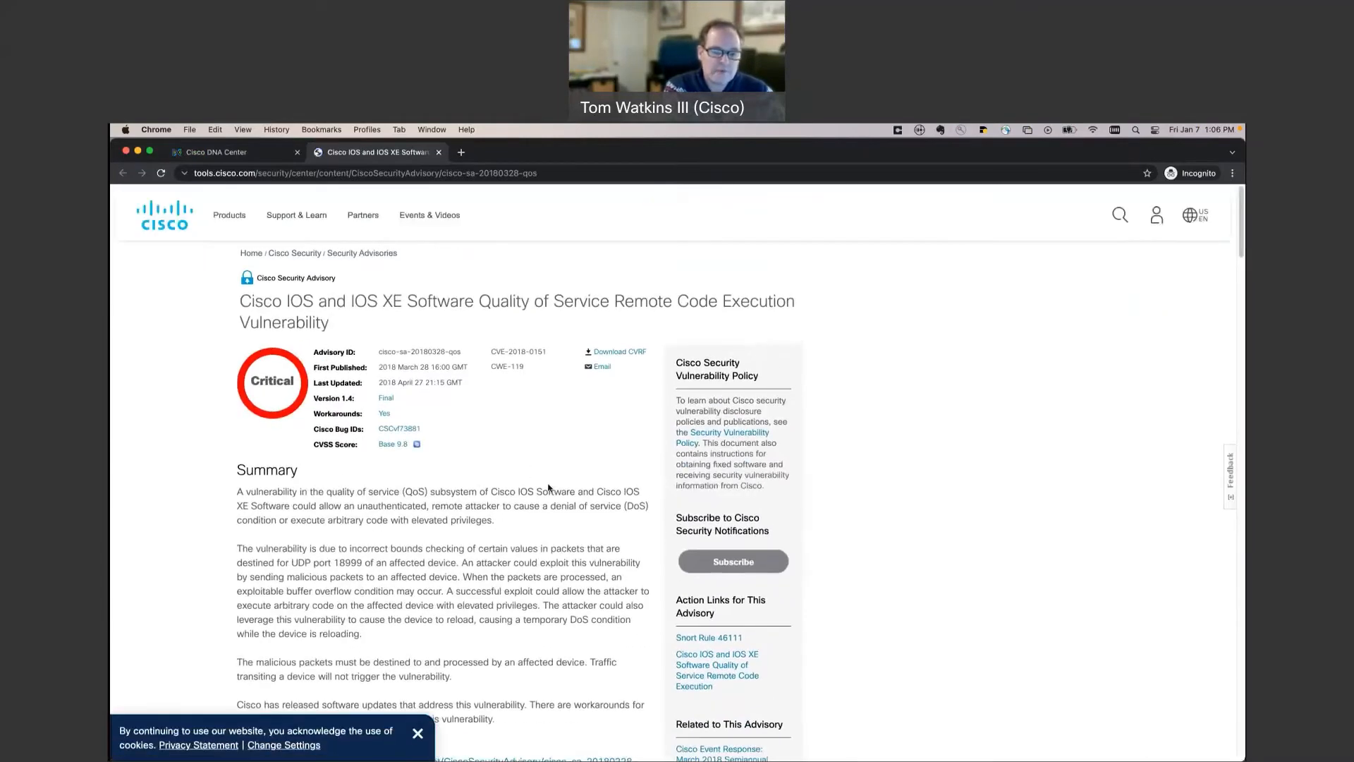
- Scroll through the advisory's affected products, version-check guidance and Workarounds section
{"action": "scroll", "scroll_direction": "down", "scroll_amount": 3}
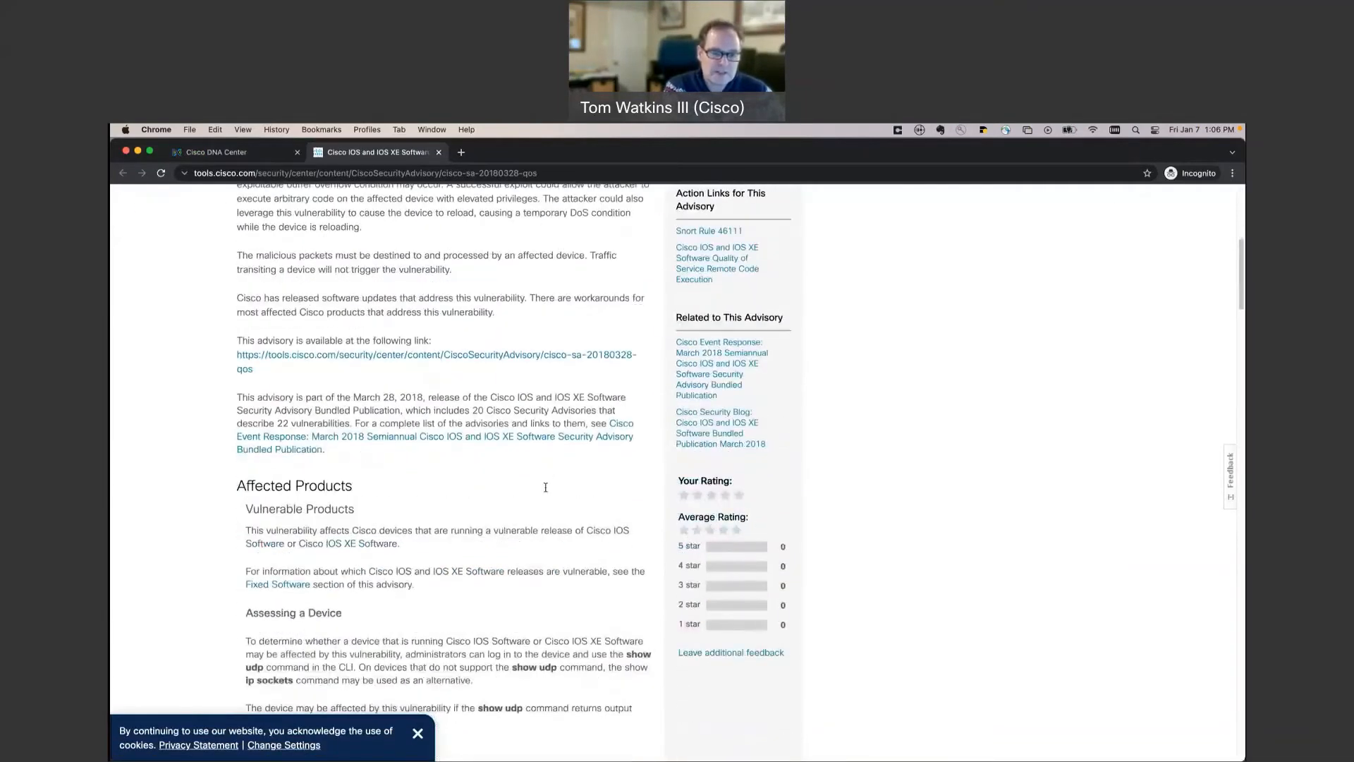
{"action": "scroll", "scroll_direction": "down", "scroll_amount": 3}
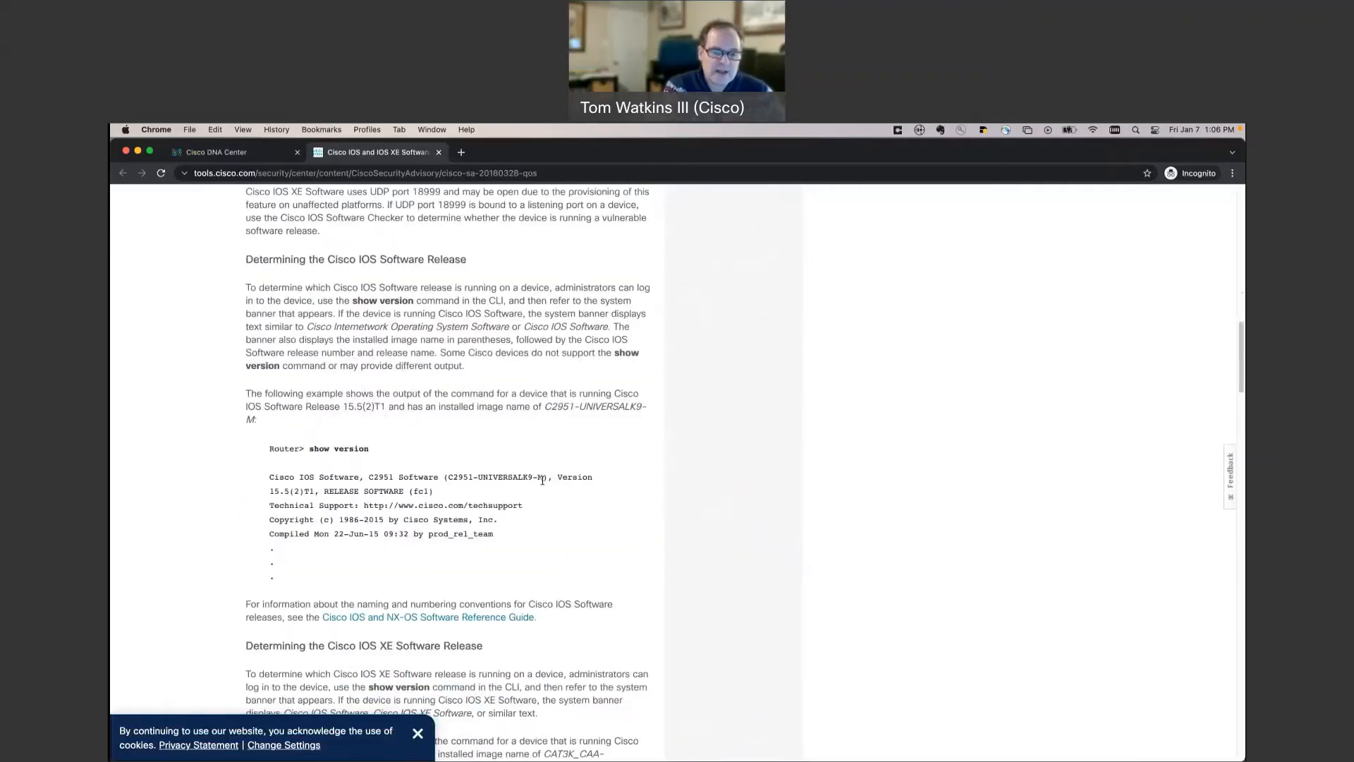
{"action": "scroll", "scroll_direction": "down", "scroll_amount": 3}
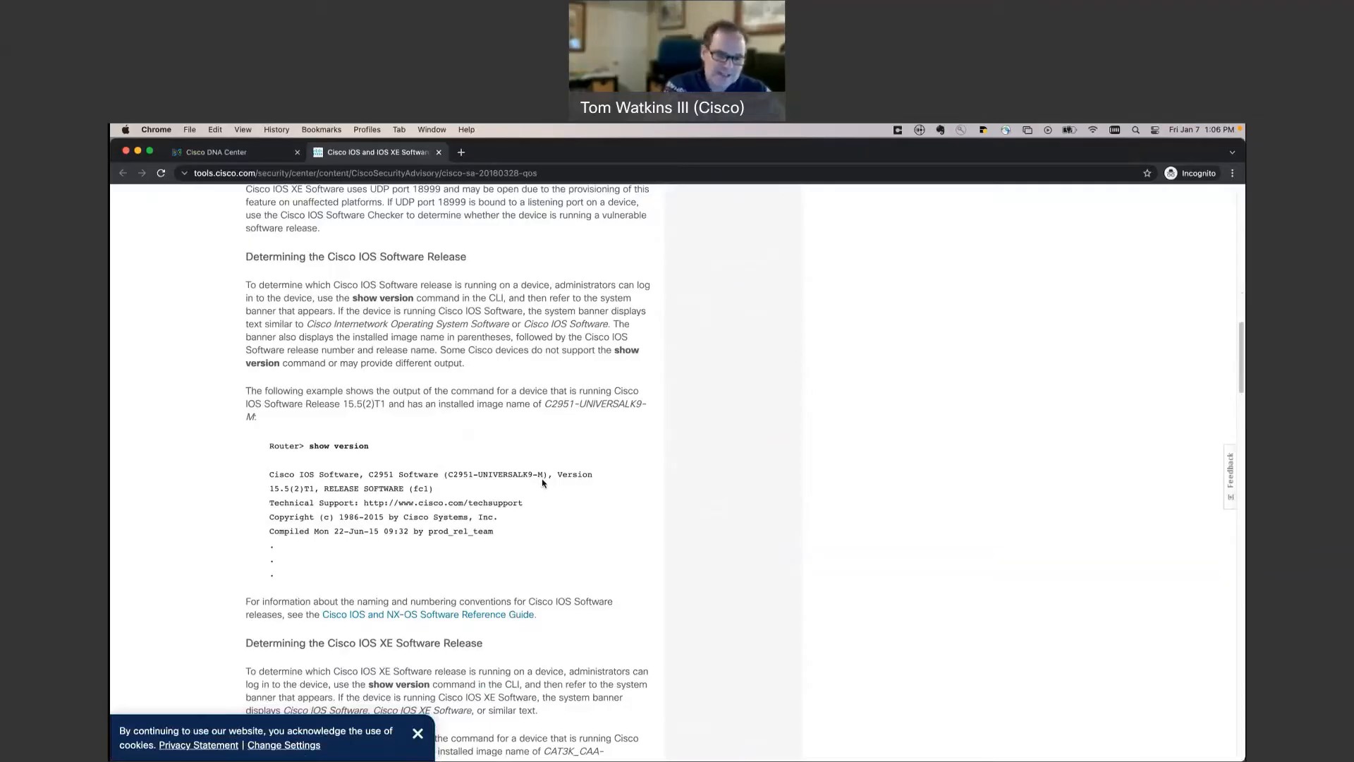
{"action": "scroll", "scroll_direction": "down", "scroll_amount": 3}
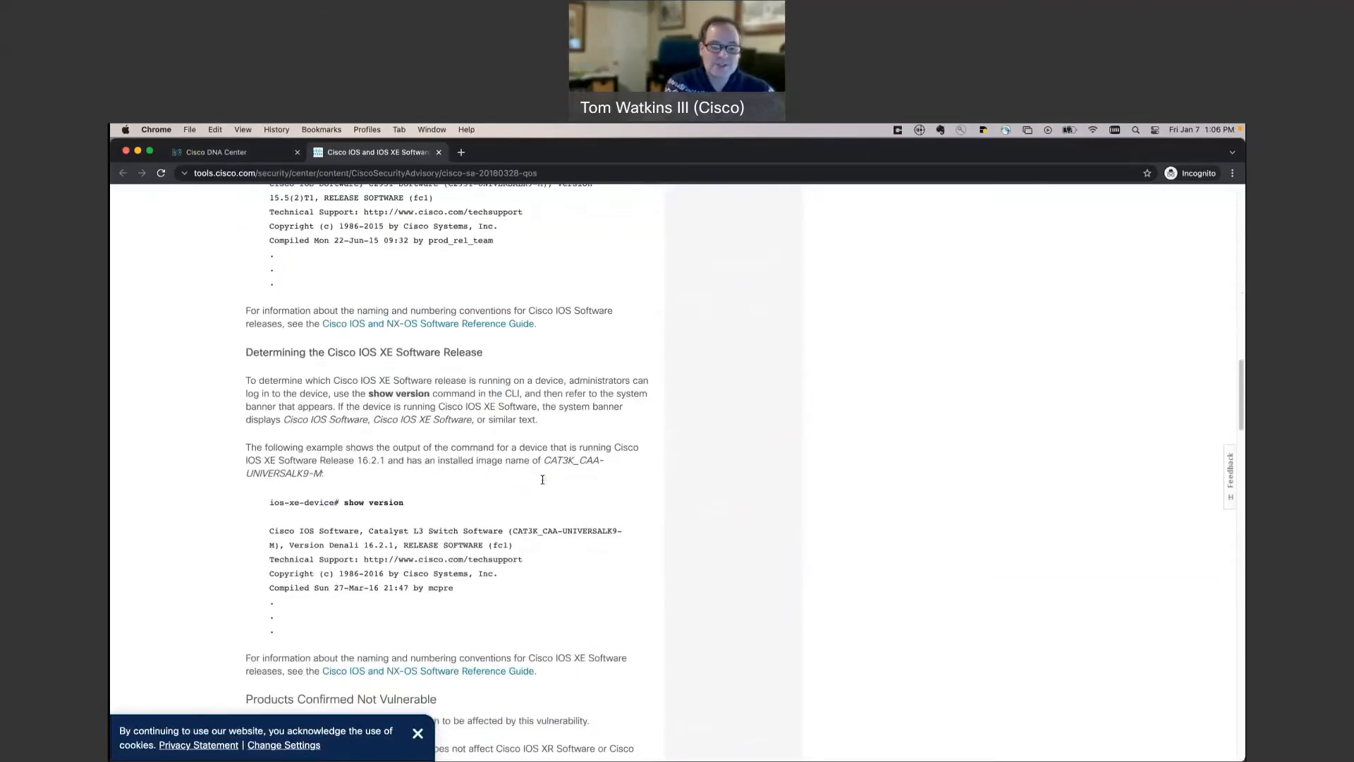
{"action": "scroll", "scroll_direction": "down", "scroll_amount": 3}
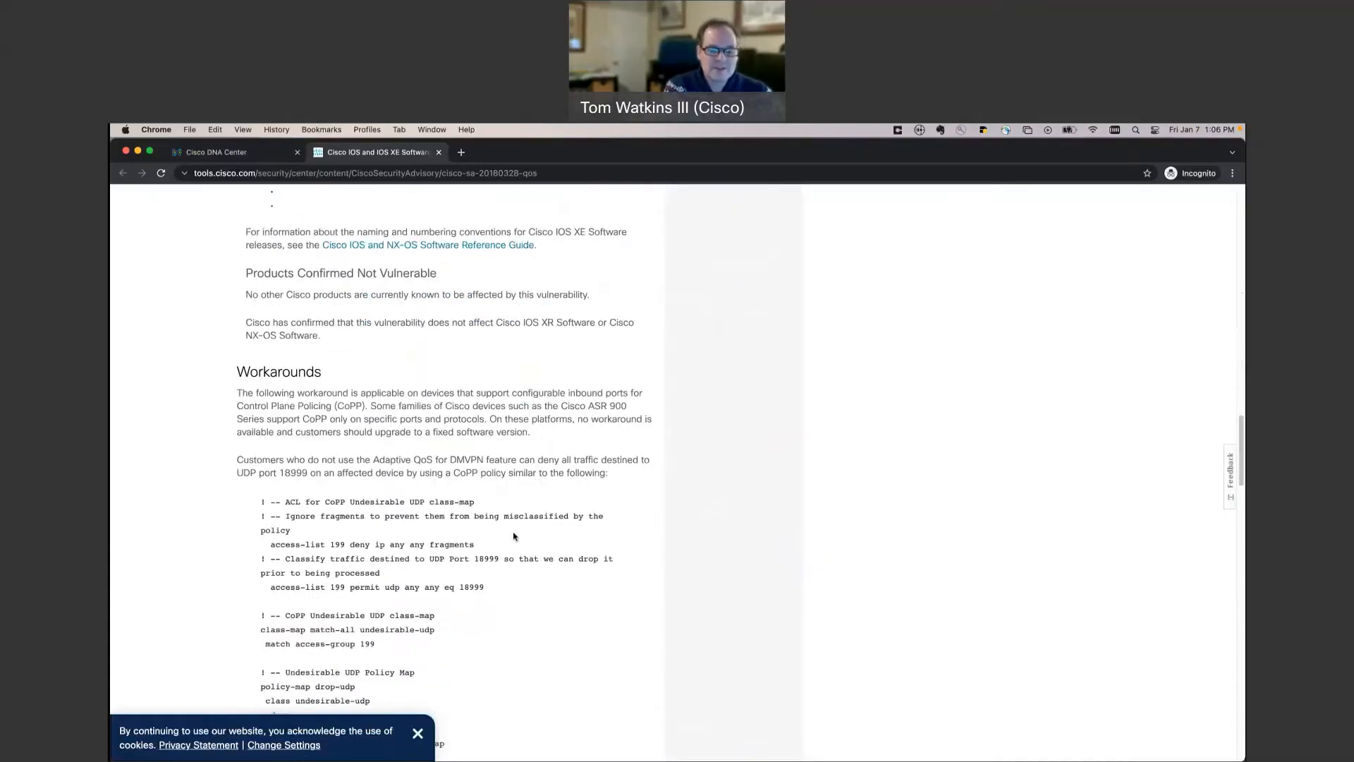
{"action": "scroll", "scroll_direction": "down", "scroll_amount": 3}
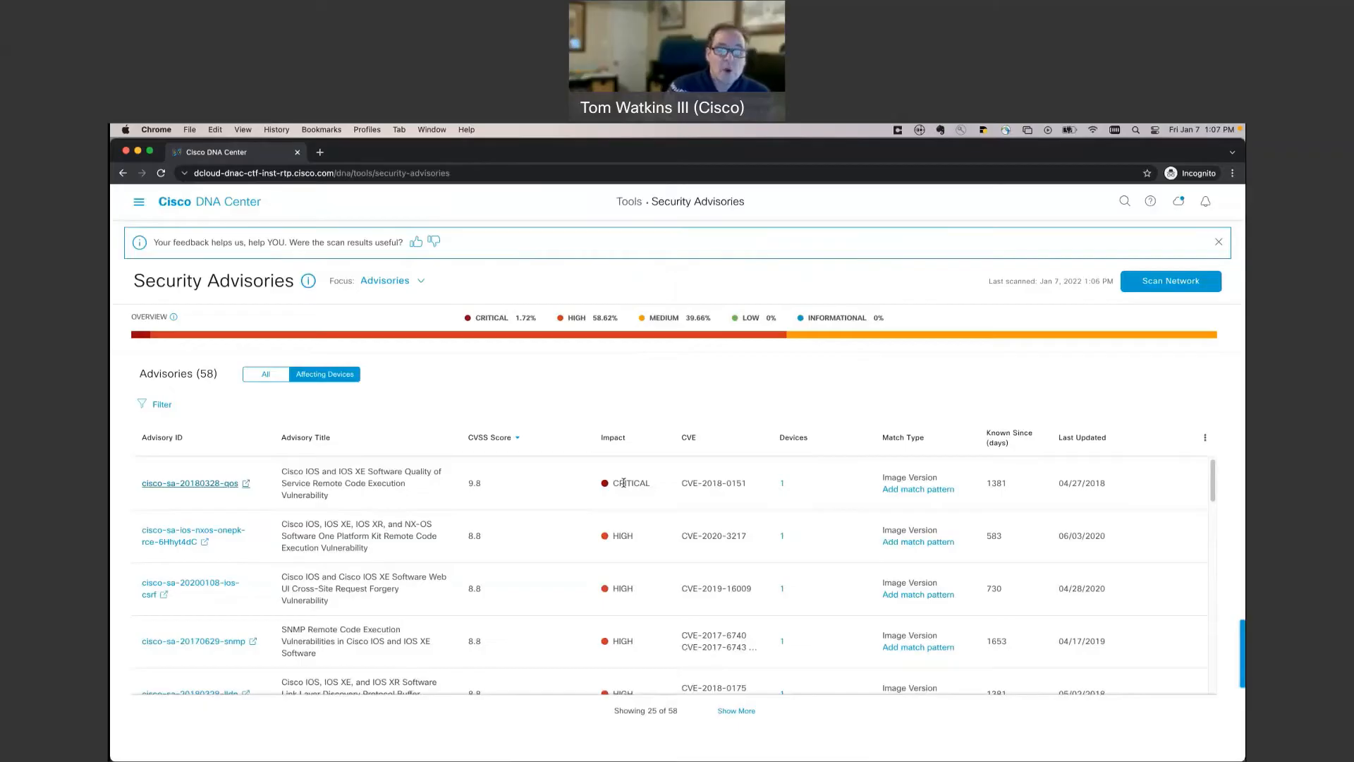
{"action": "mouse_move", "coordinate": [502, 462]}
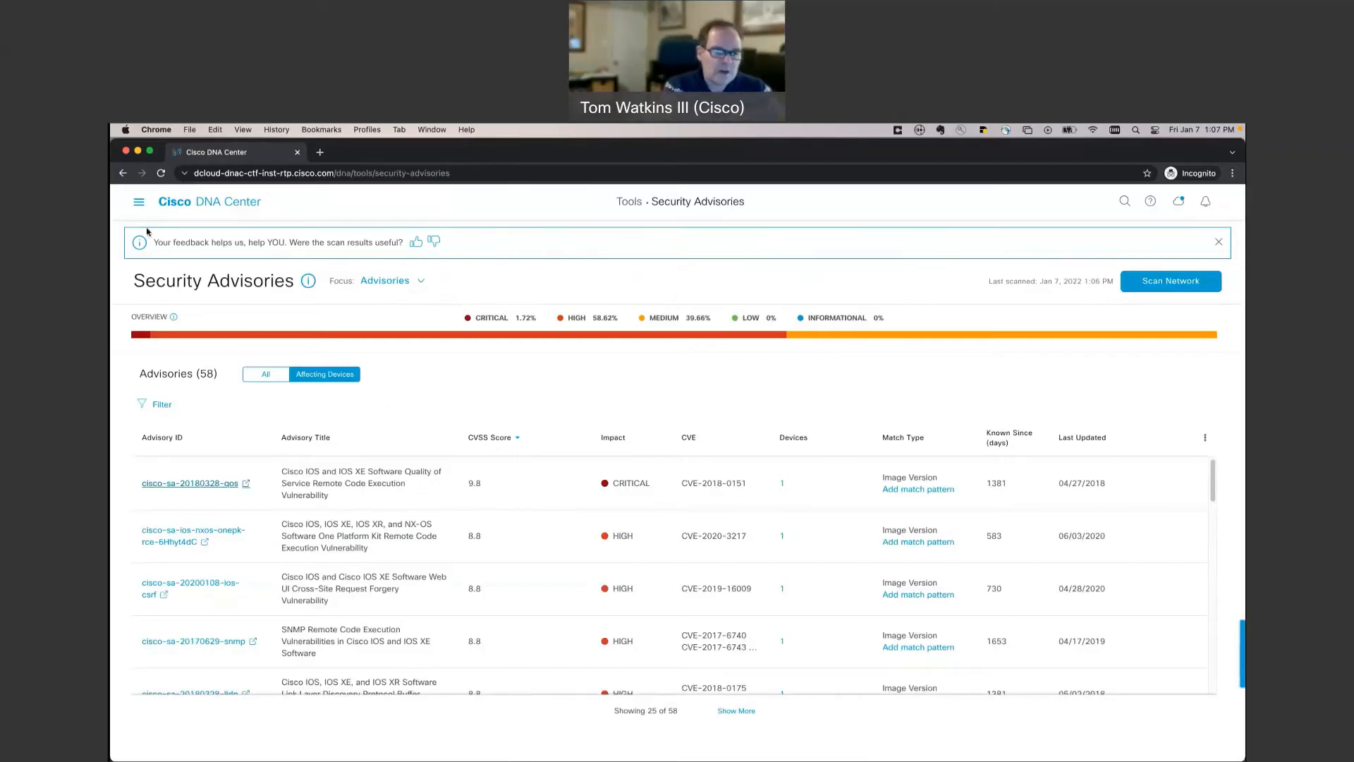
- Navigate via the main menu's Design section to the Image Repository
{"action": "left_click", "coordinate": [138, 203]}
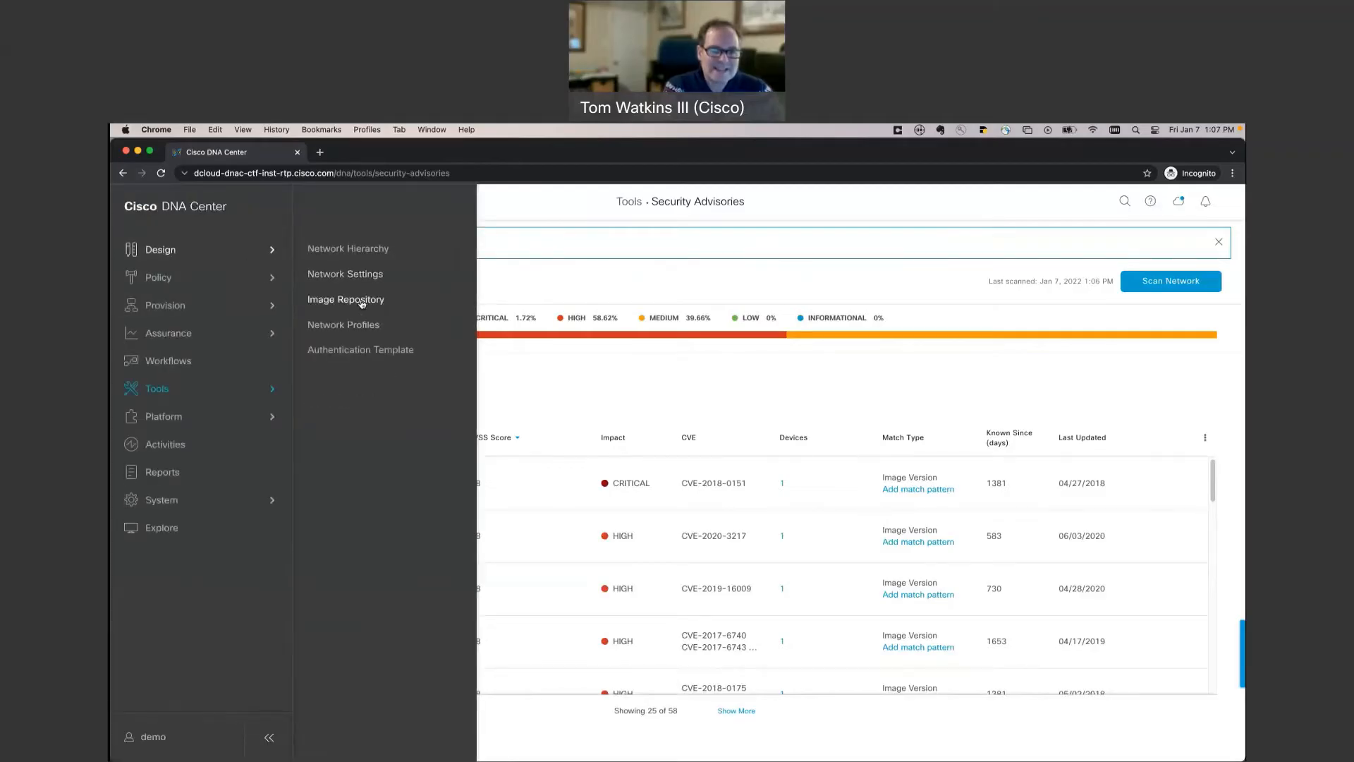
{"action": "left_click", "coordinate": [346, 299]}
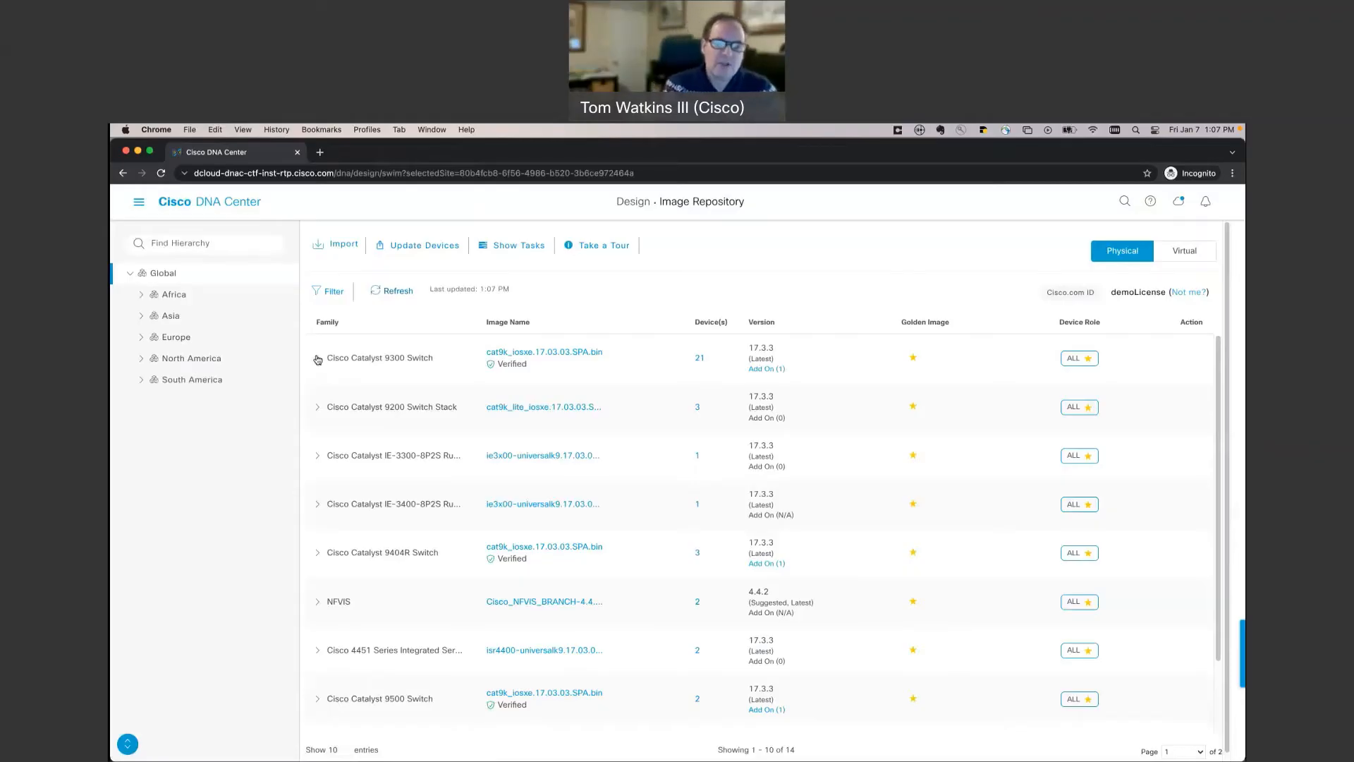
- View the Catalyst 9300 devices running cat9k_iosxe.17.03.01.SPA.bin, then dismiss the Devices panel
{"action": "left_click", "coordinate": [317, 360]}
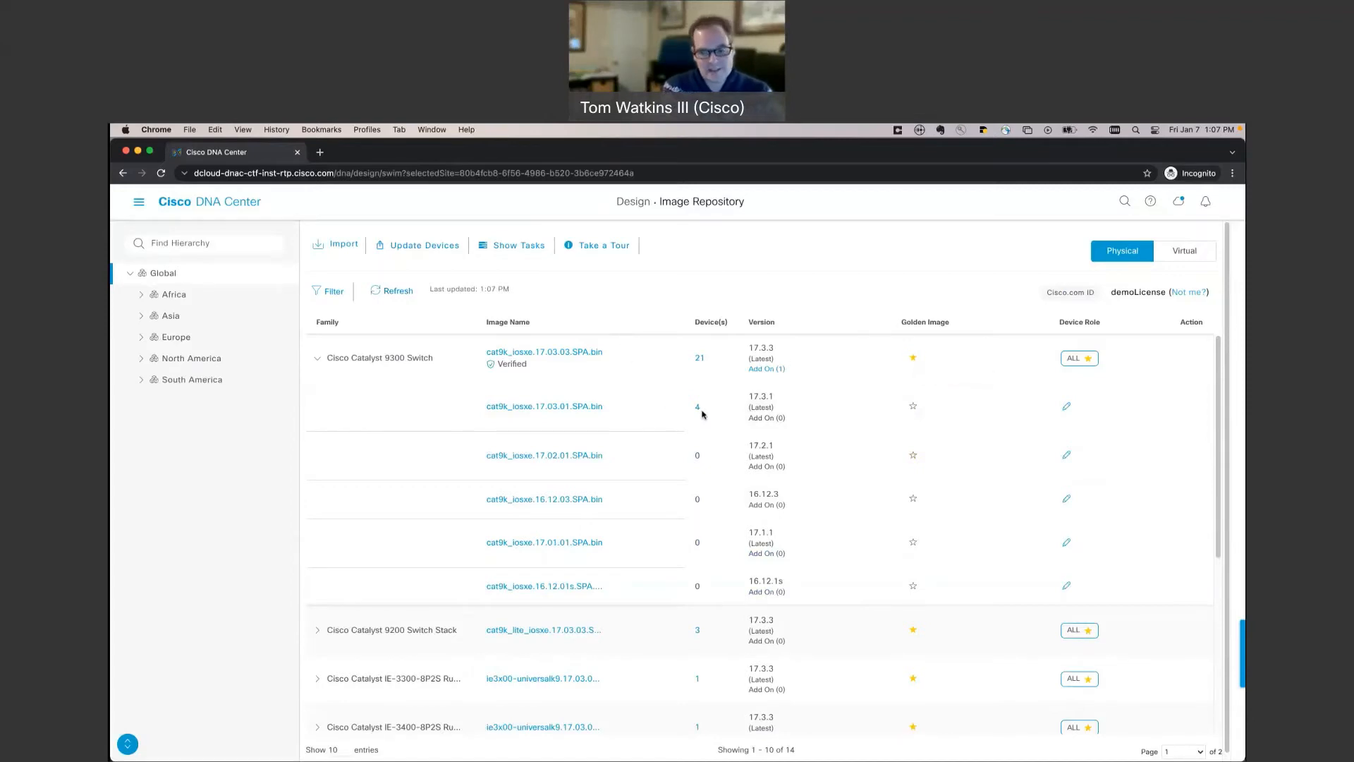
{"action": "left_click", "coordinate": [697, 406]}
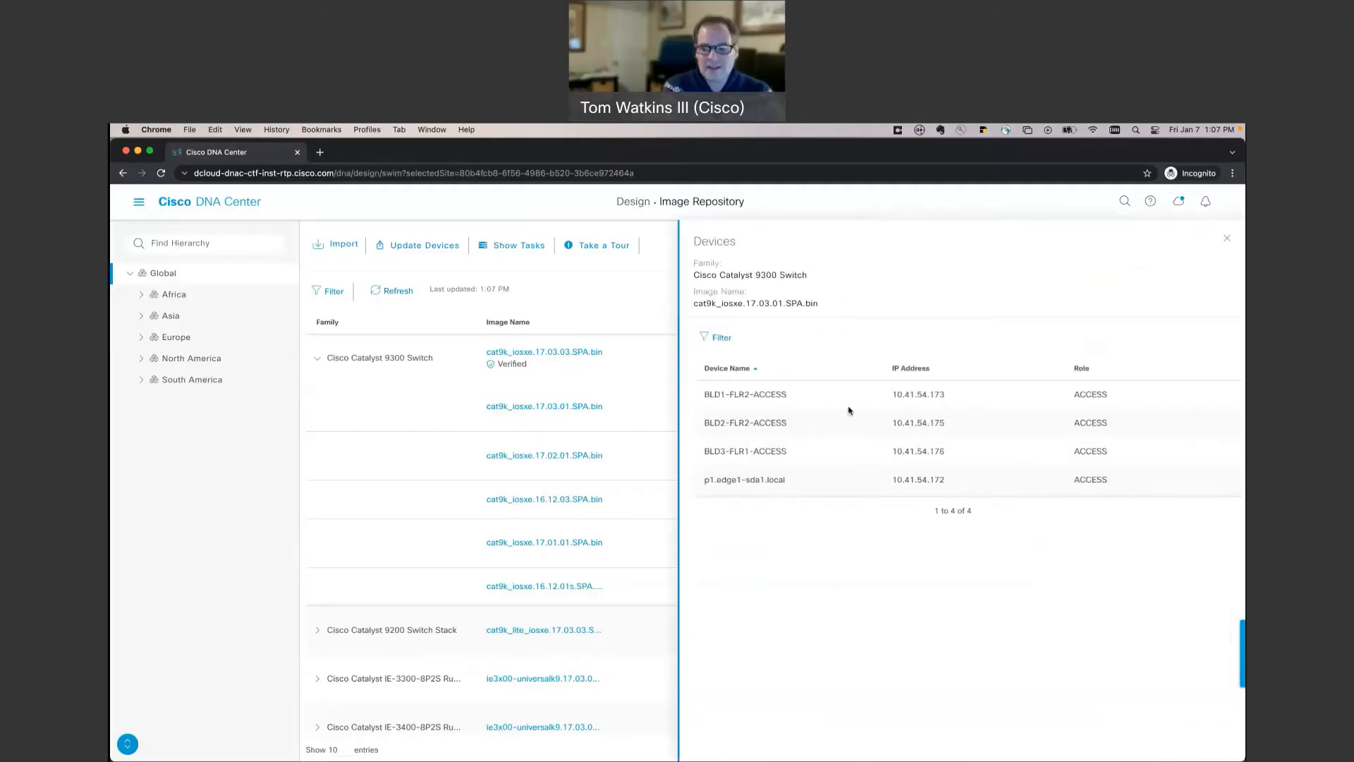
{"action": "mouse_move", "coordinate": [1211, 254]}
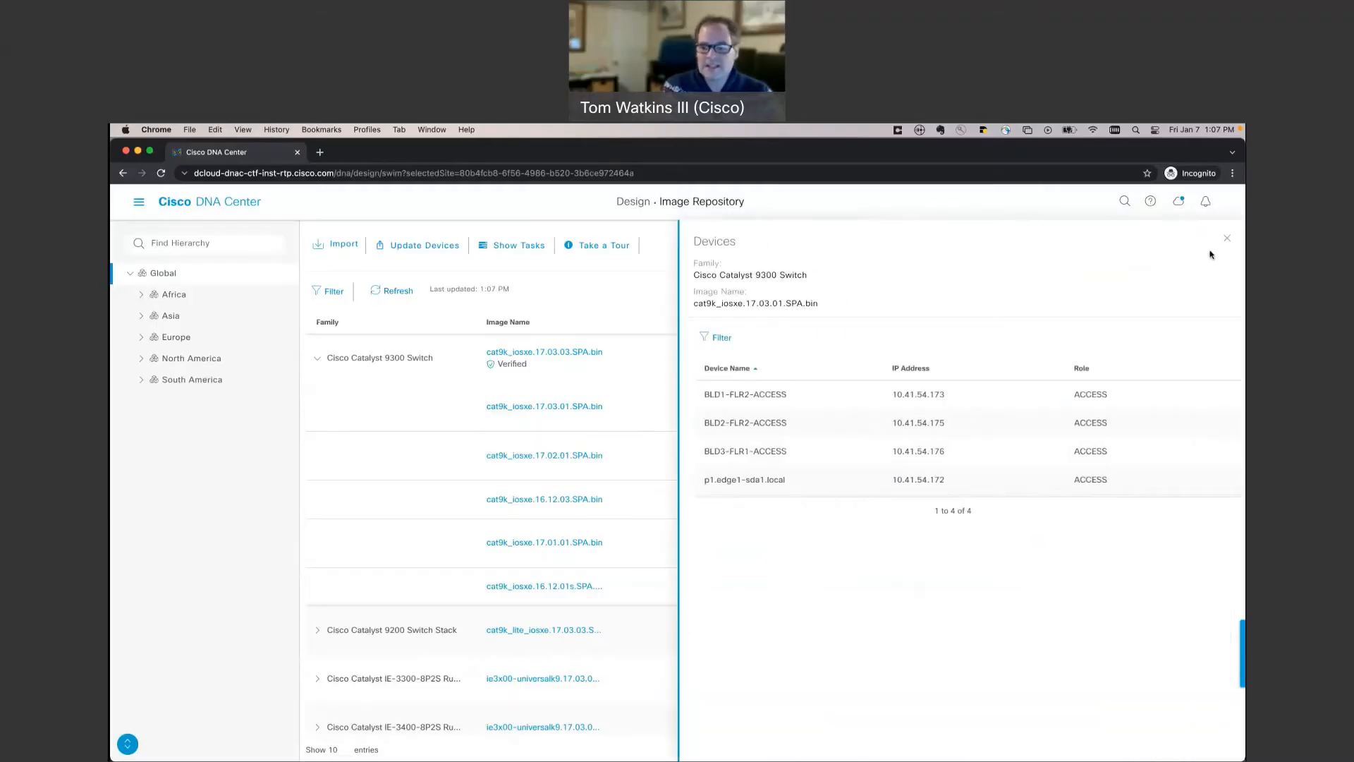
{"action": "left_click", "coordinate": [1227, 237]}
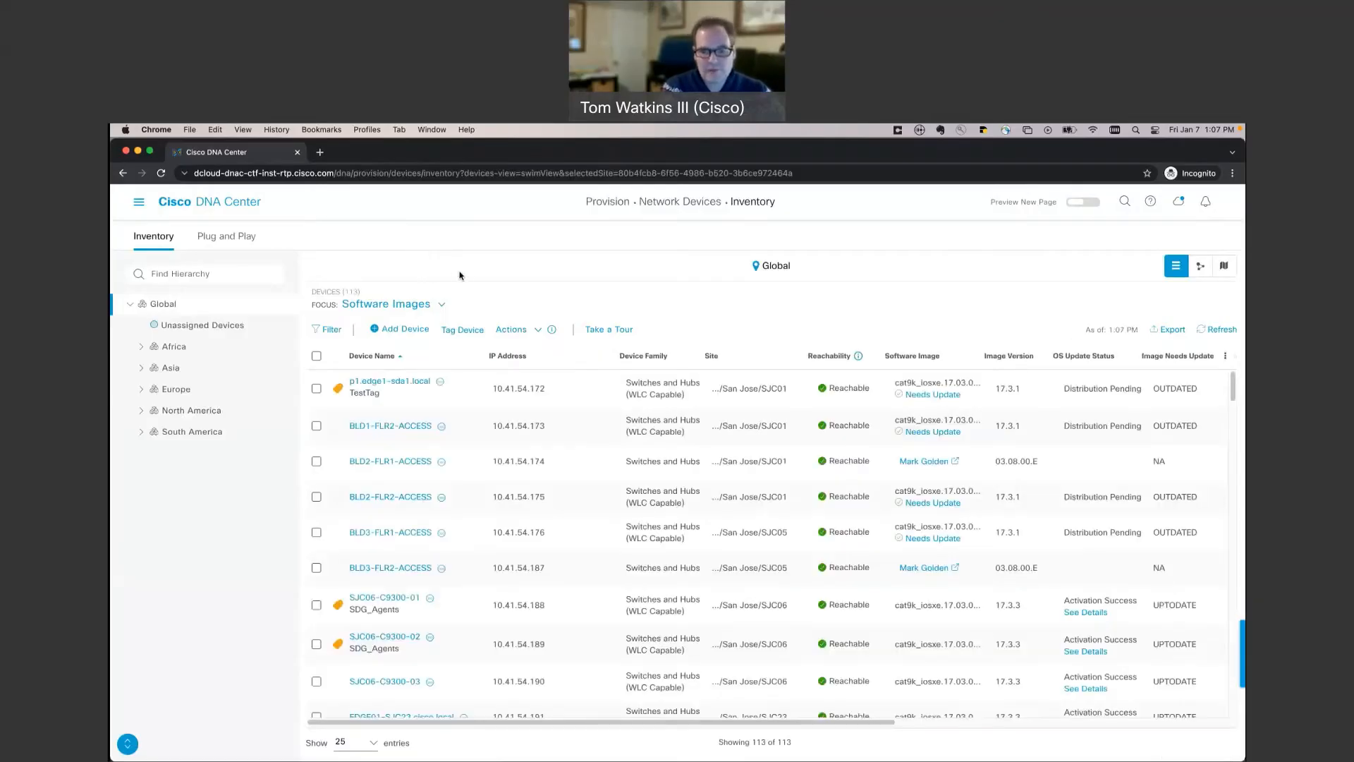
{"action": "mouse_move", "coordinate": [481, 280]}
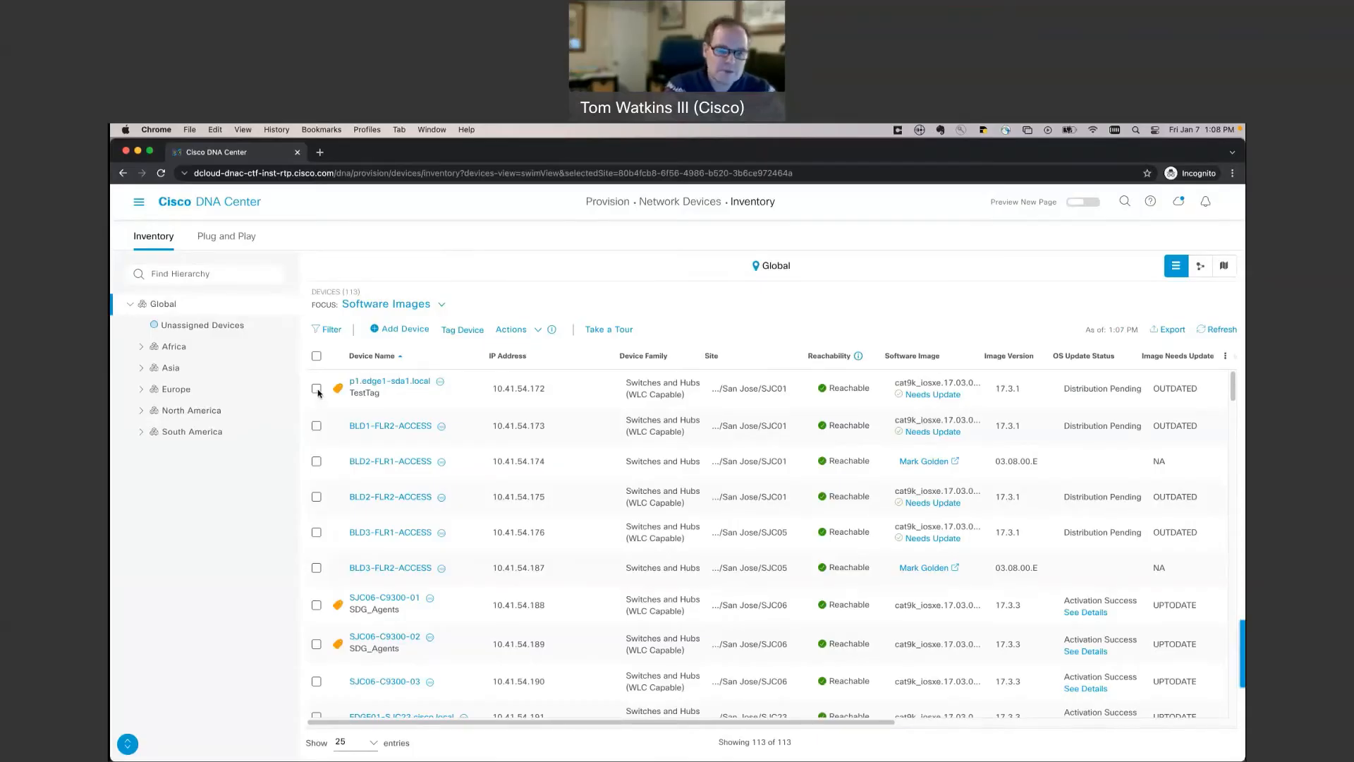
- Select the outdated switches in Inventory and start an Update Image action for them
{"action": "left_click", "coordinate": [316, 426]}
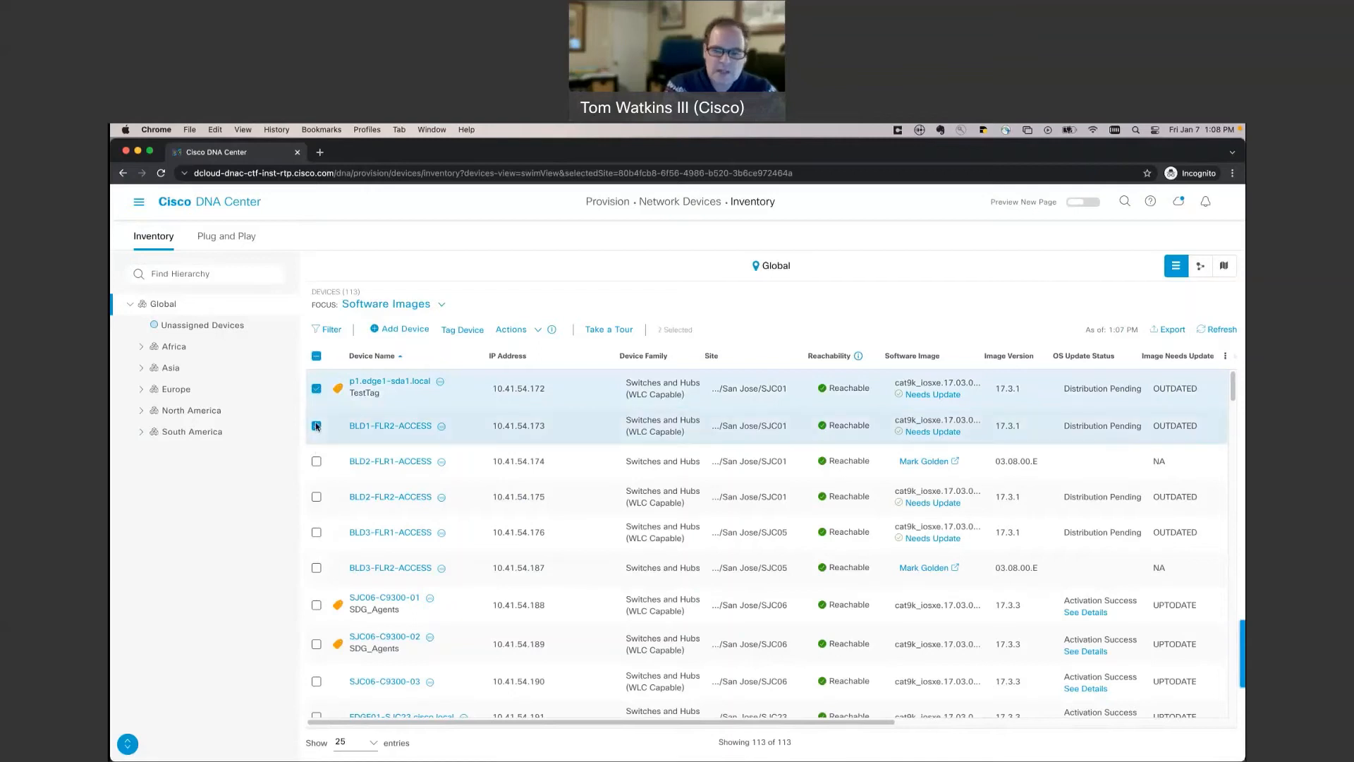
{"action": "left_click", "coordinate": [316, 497]}
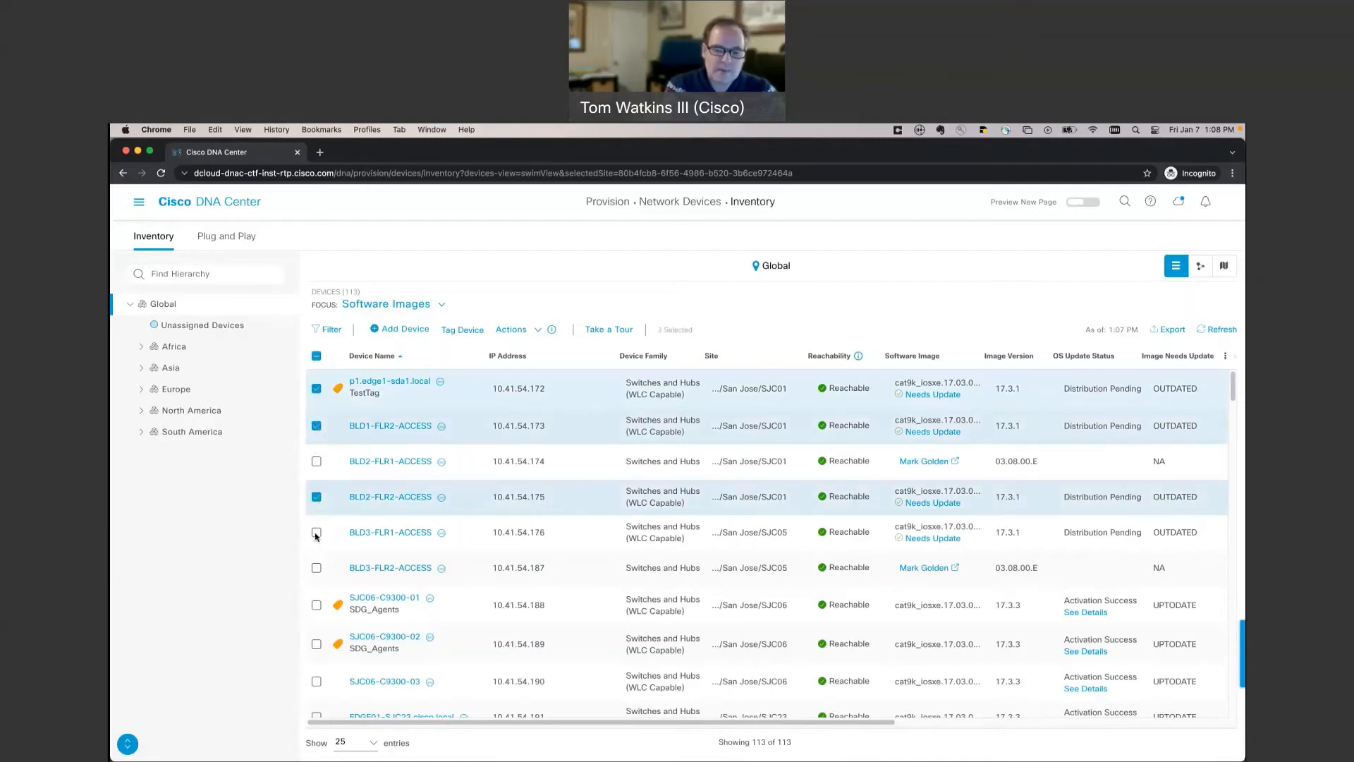
{"action": "left_click", "coordinate": [510, 330]}
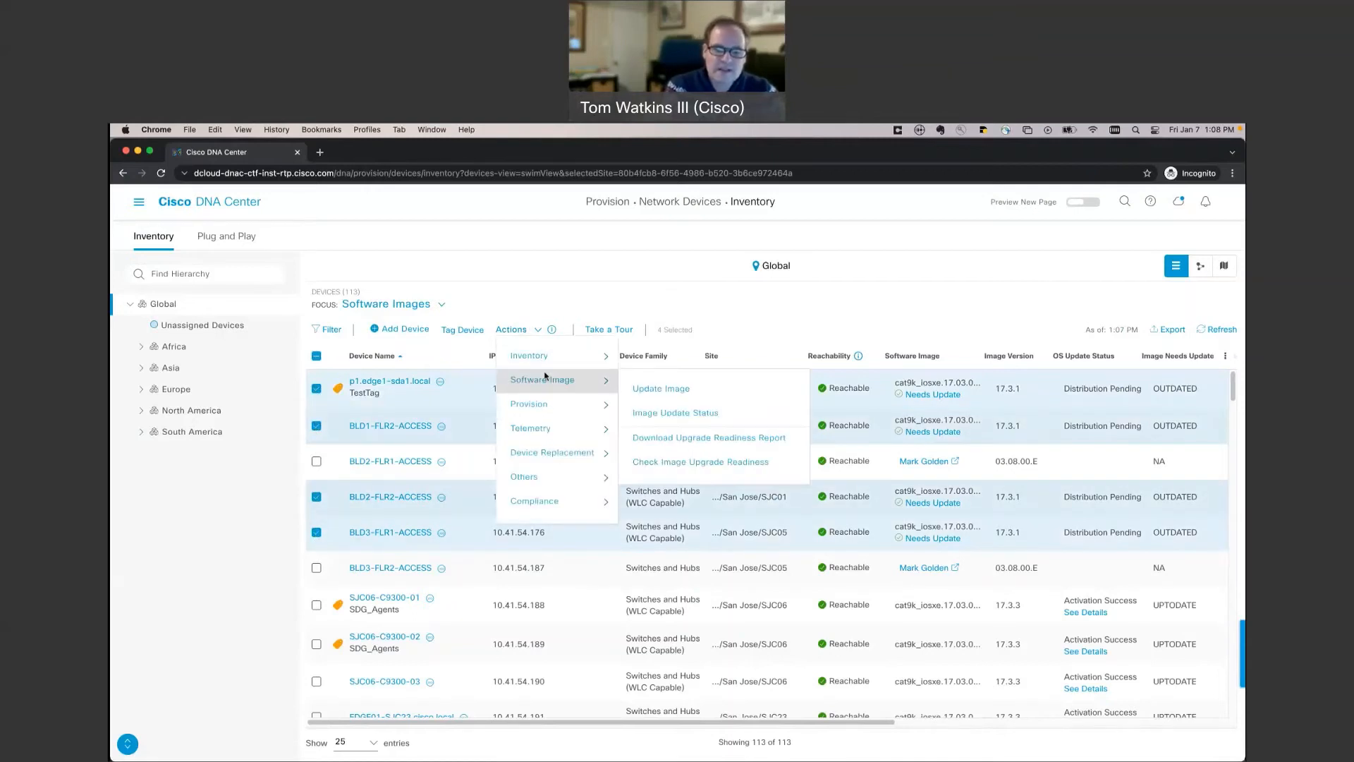
{"action": "left_click", "coordinate": [660, 389]}
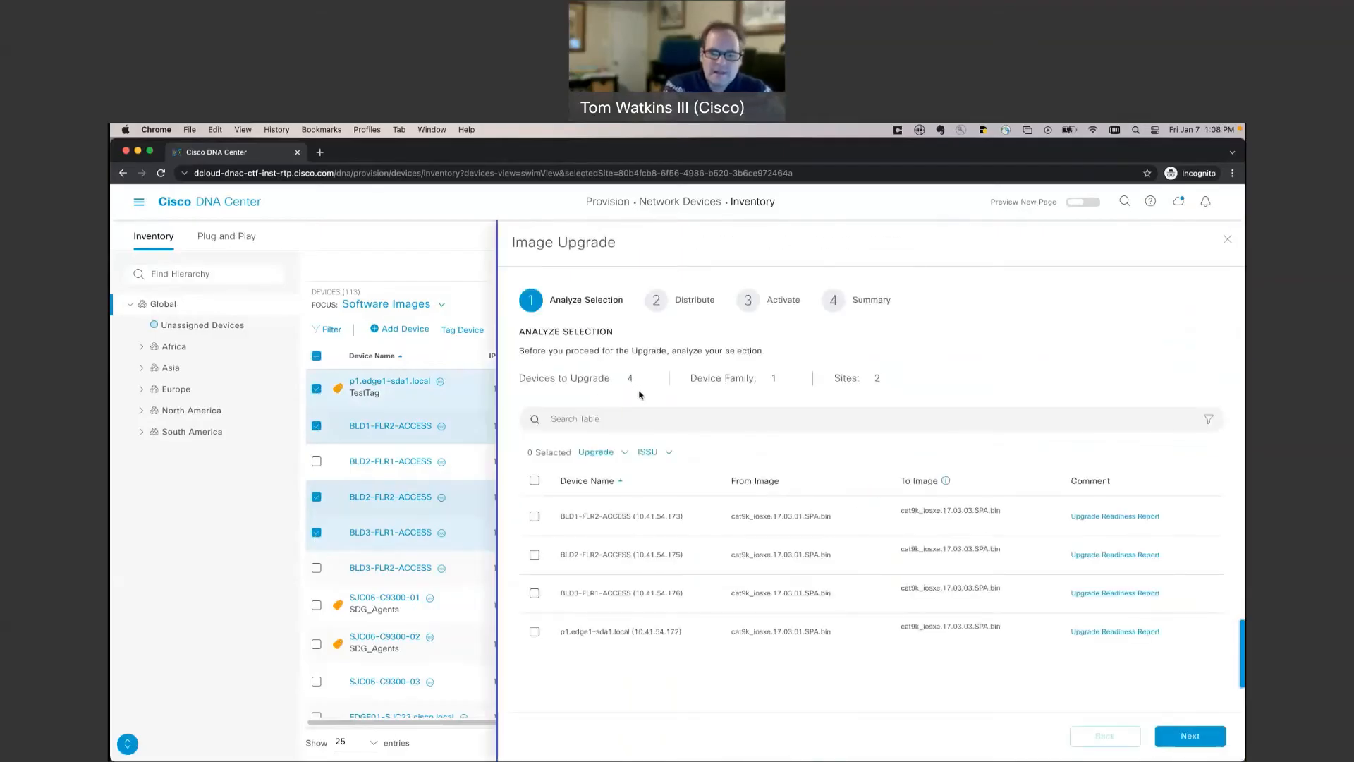
- Toggle the select-all checkbox for the four devices on the Analyze Selection step
{"action": "left_click", "coordinate": [533, 480]}
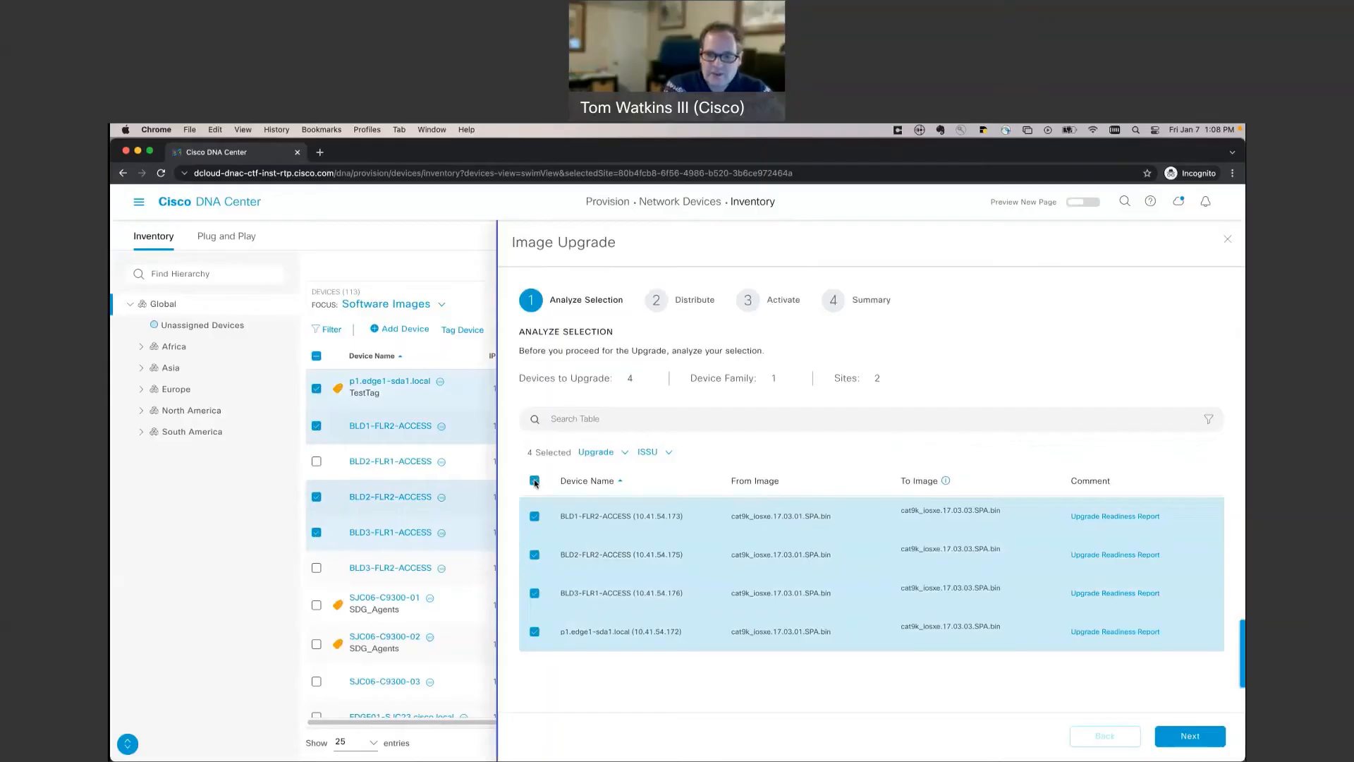
{"action": "left_click", "coordinate": [534, 481]}
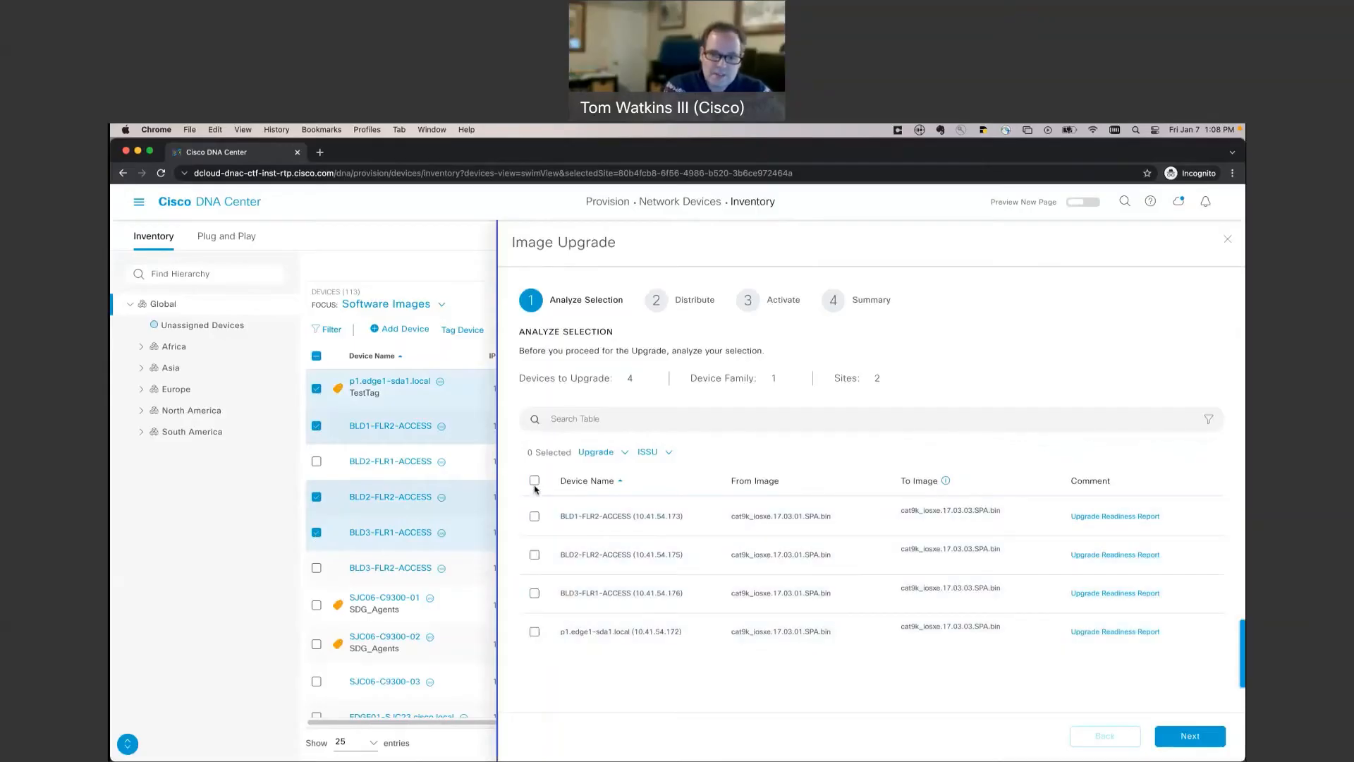
{"action": "left_click", "coordinate": [533, 479]}
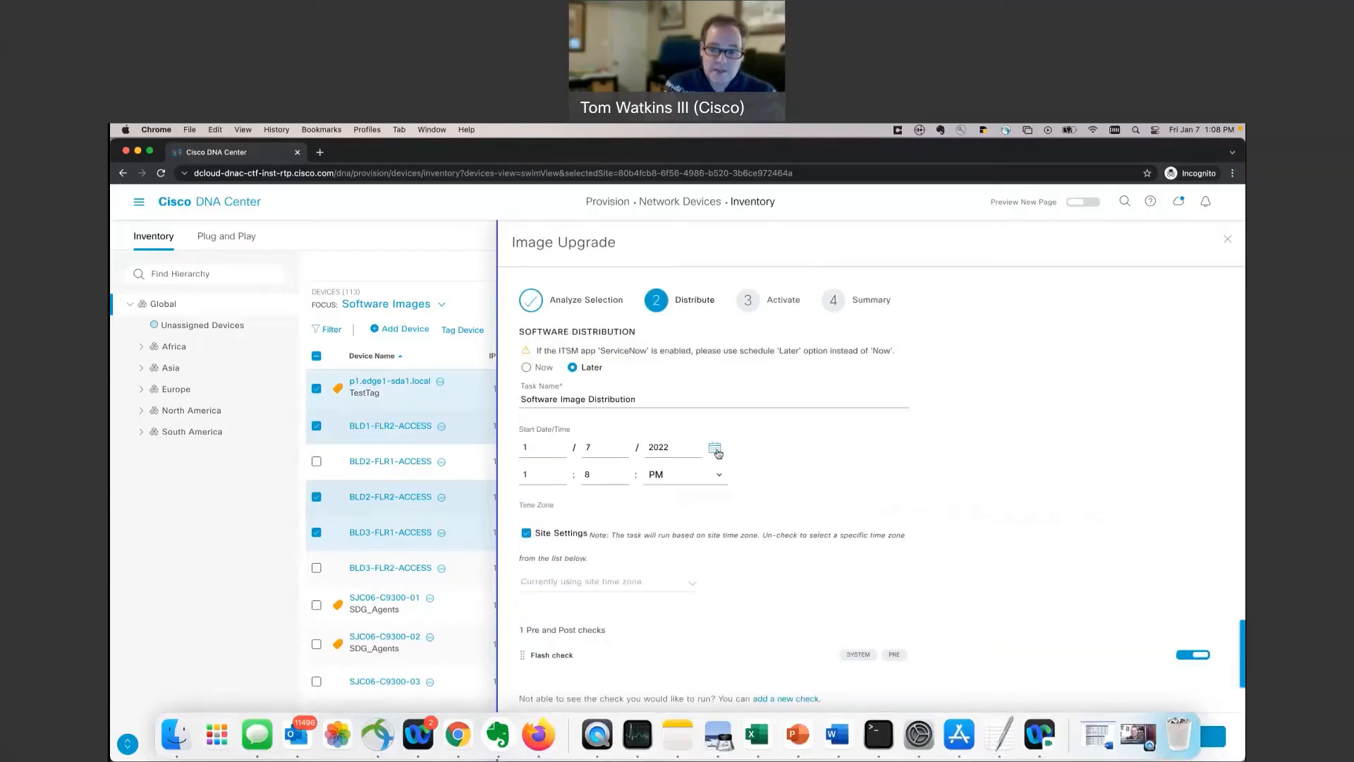
{"action": "mouse_move", "coordinate": [788, 495]}
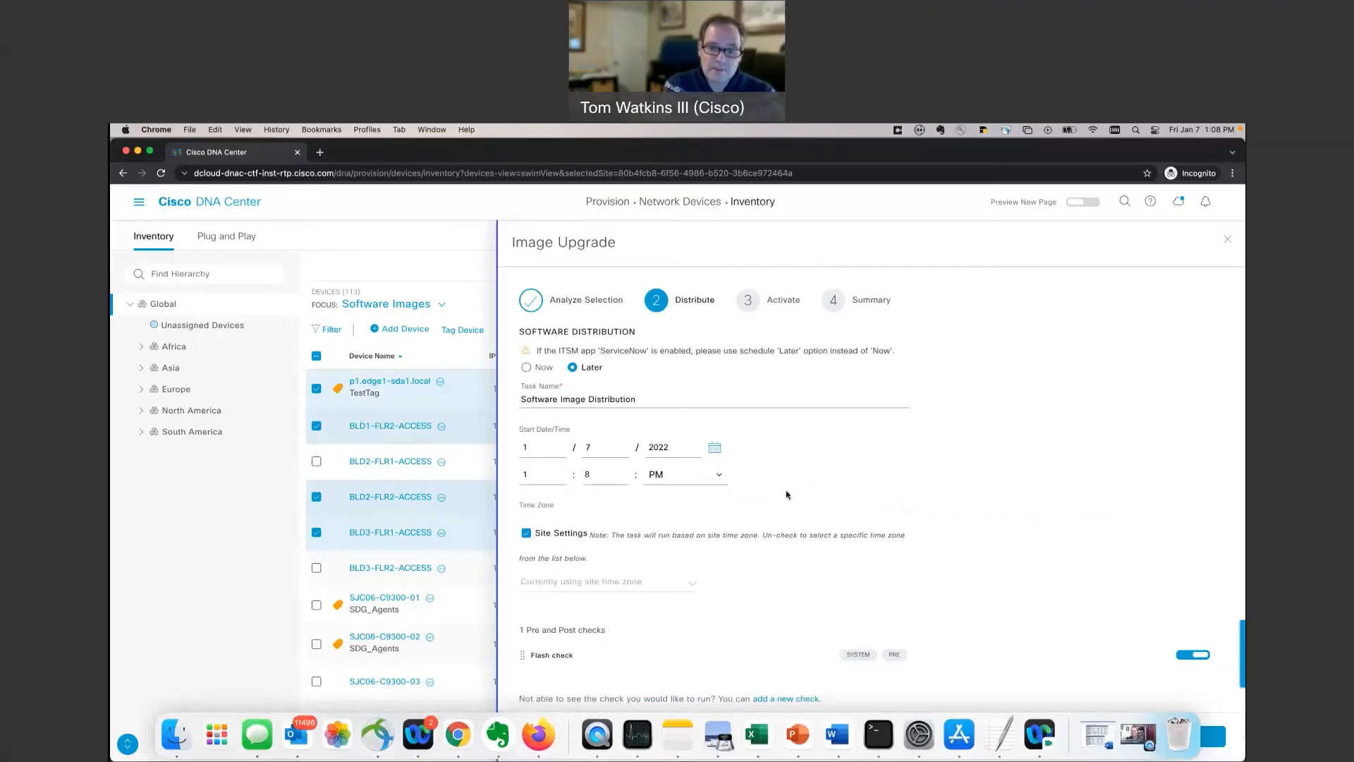
{"action": "mouse_move", "coordinate": [656, 563]}
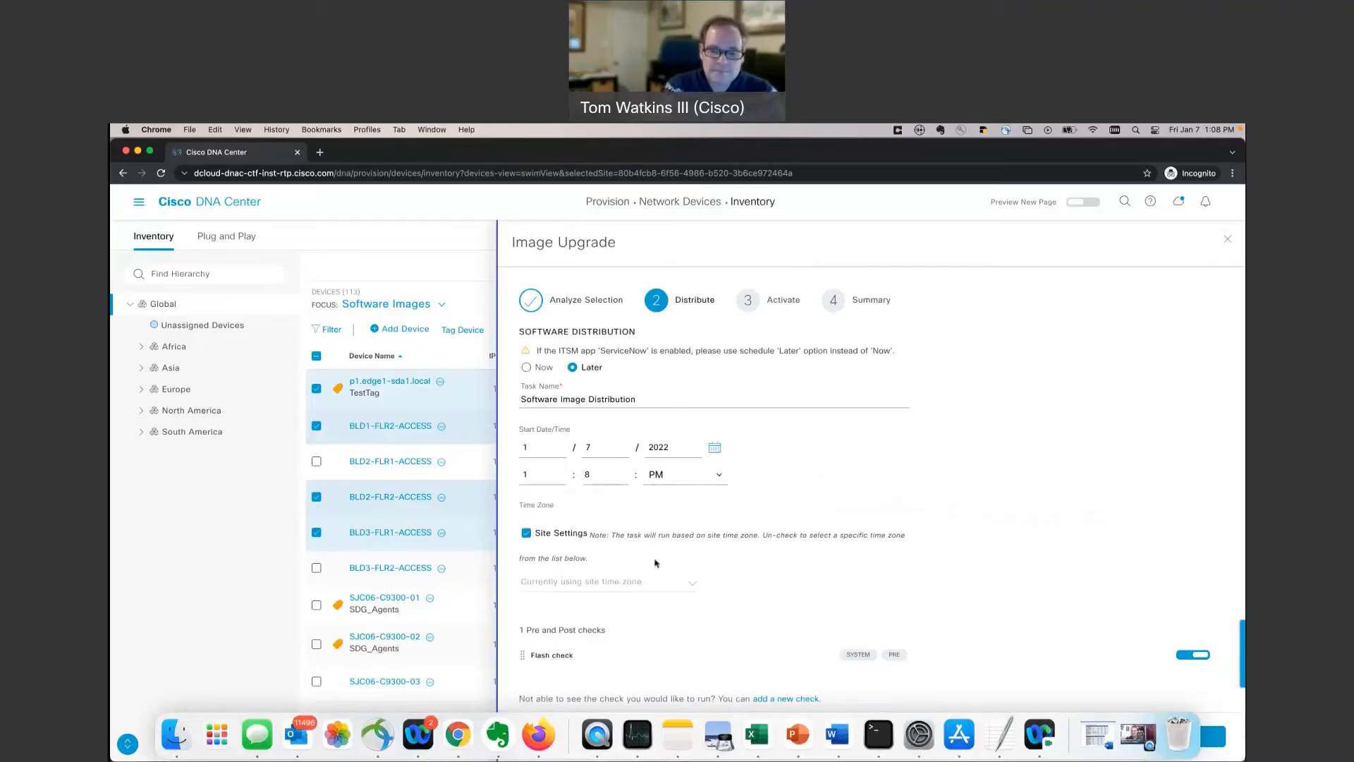
{"action": "mouse_move", "coordinate": [787, 679]}
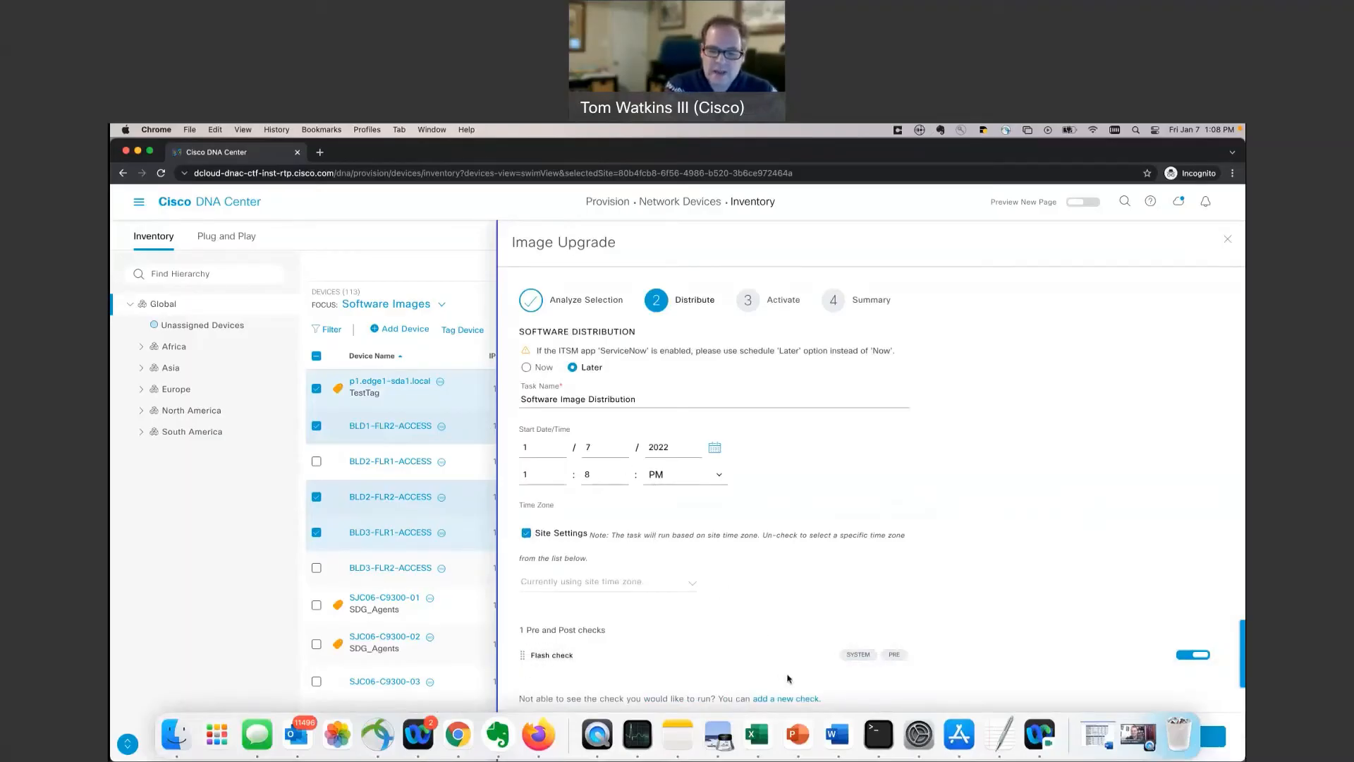
{"action": "mouse_move", "coordinate": [1163, 694]}
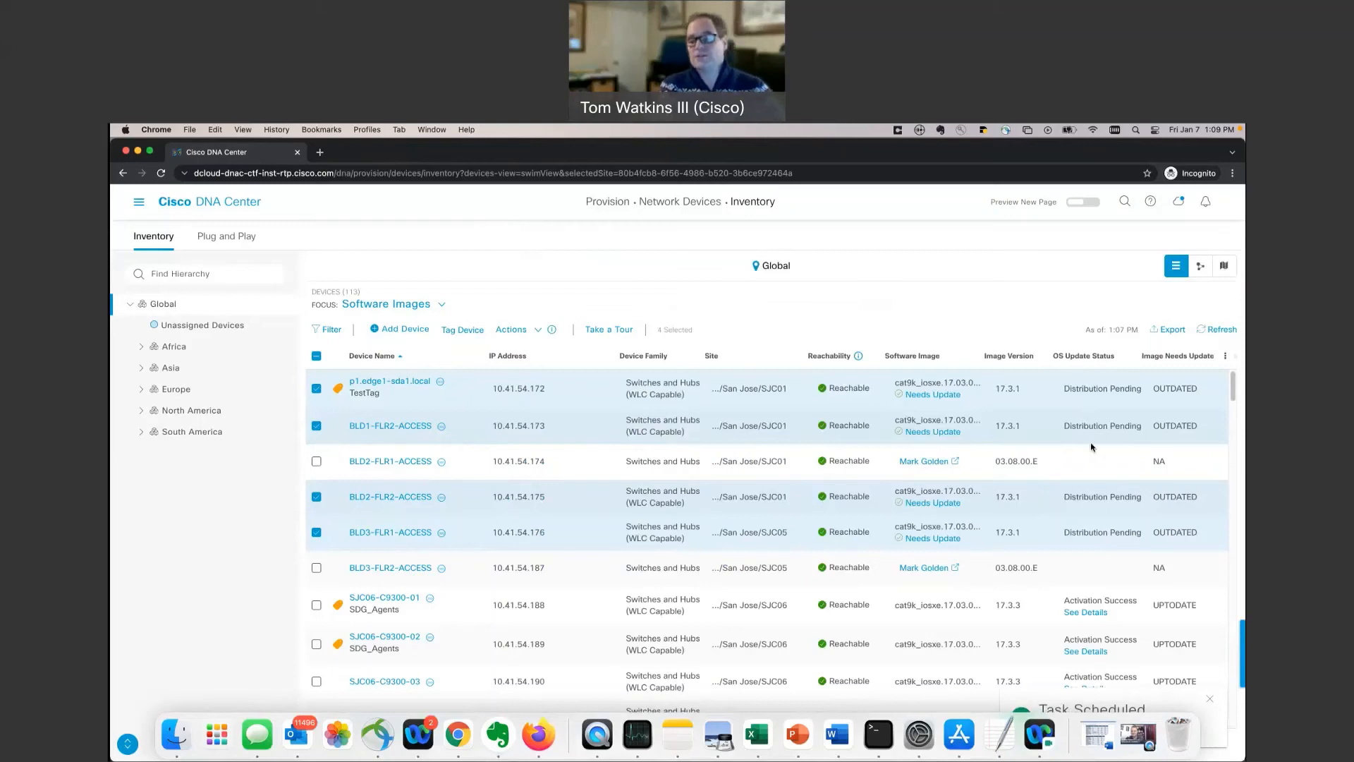
{"action": "mouse_move", "coordinate": [1090, 471]}
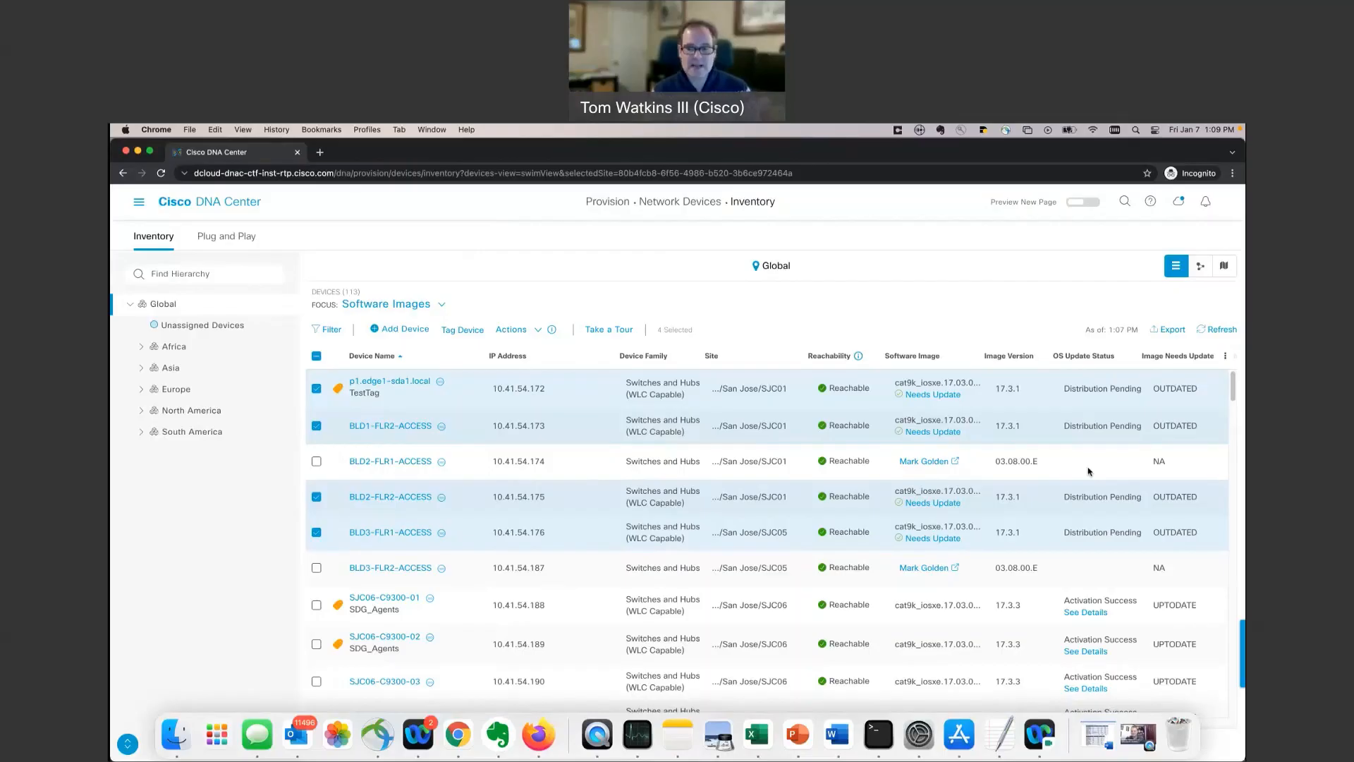
{"action": "mouse_move", "coordinate": [845, 145]}
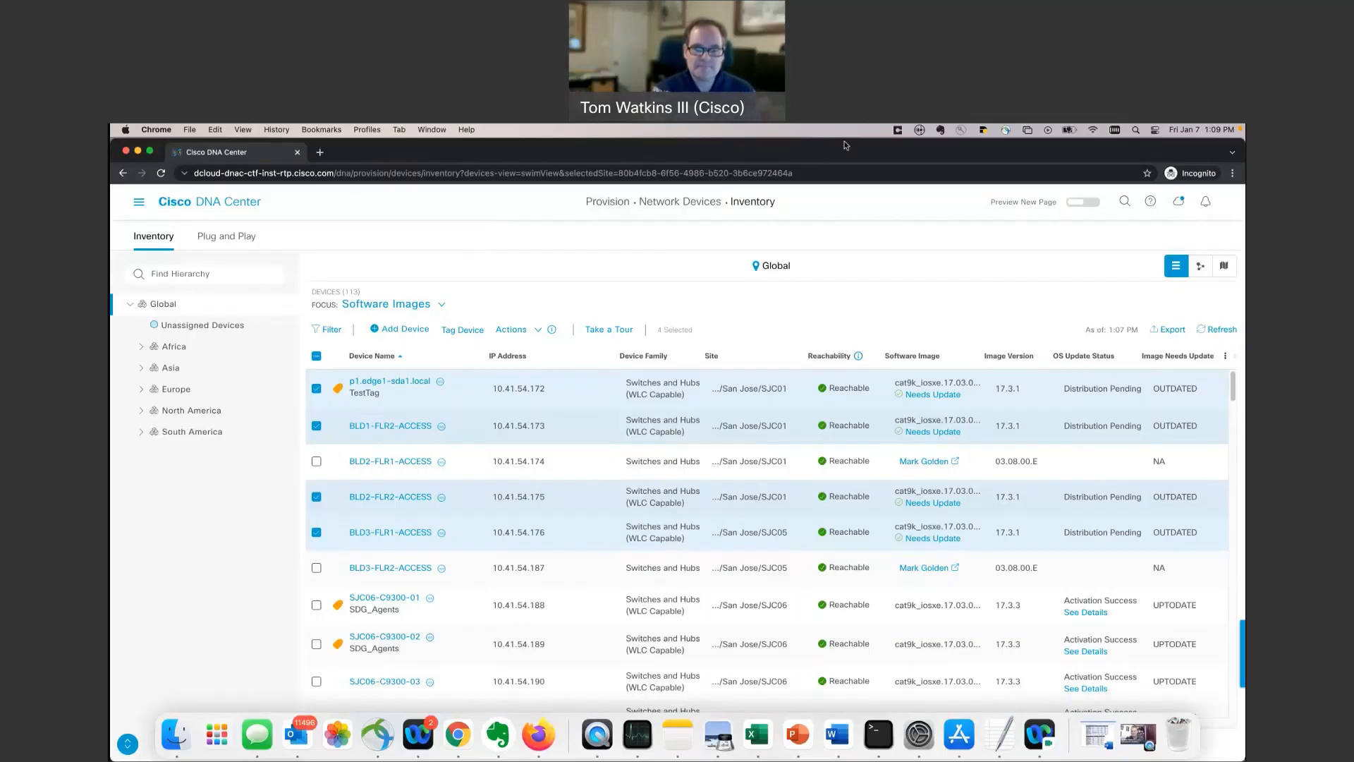